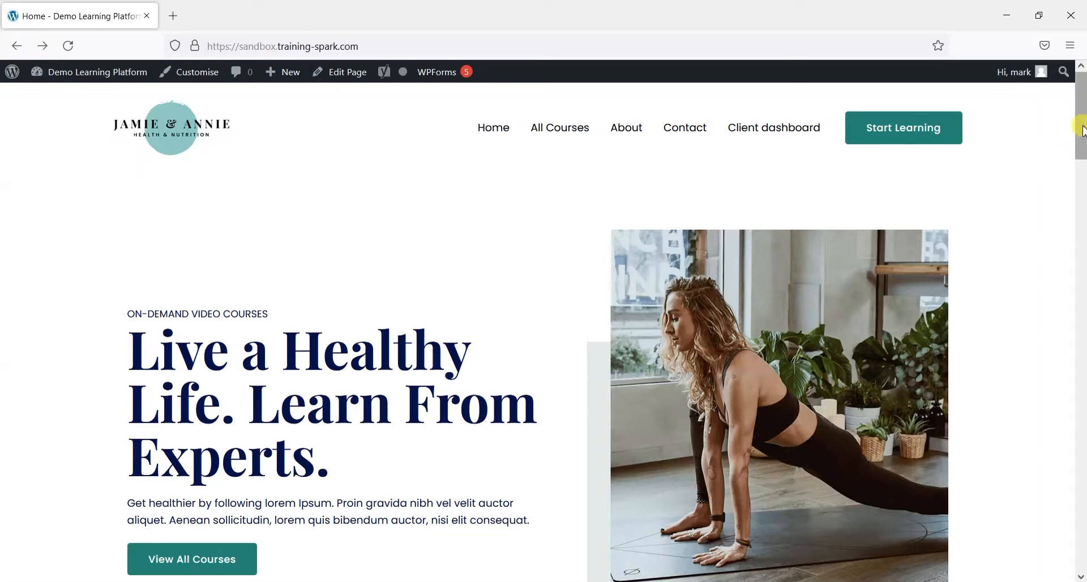
Browse the courses page, home page and admin dashboard, then return to the front end.
{"action": "scroll", "scroll_direction": "down", "scroll_amount": 3}
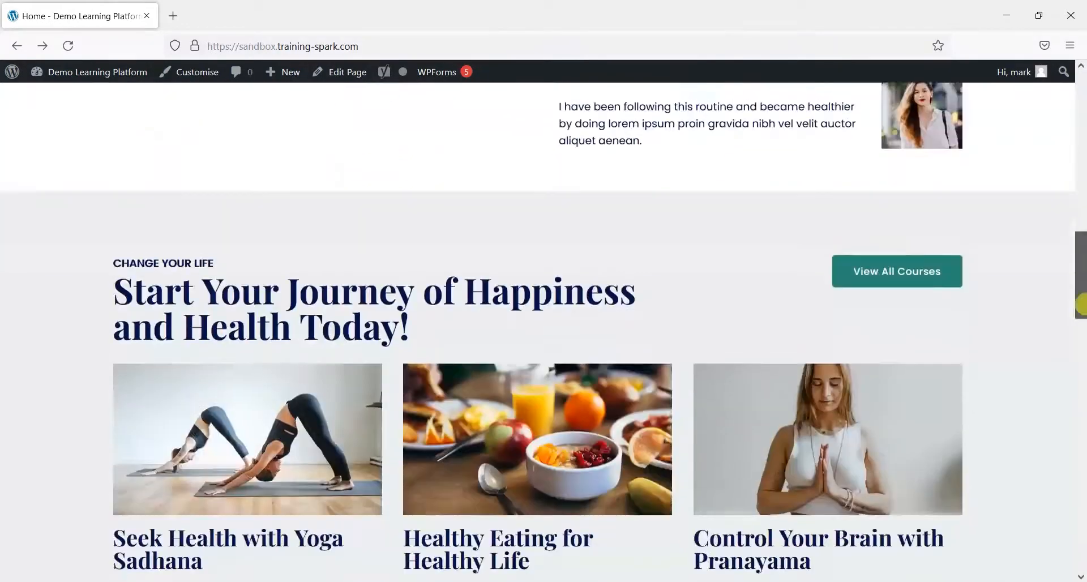
{"action": "scroll", "scroll_direction": "down", "scroll_amount": 3}
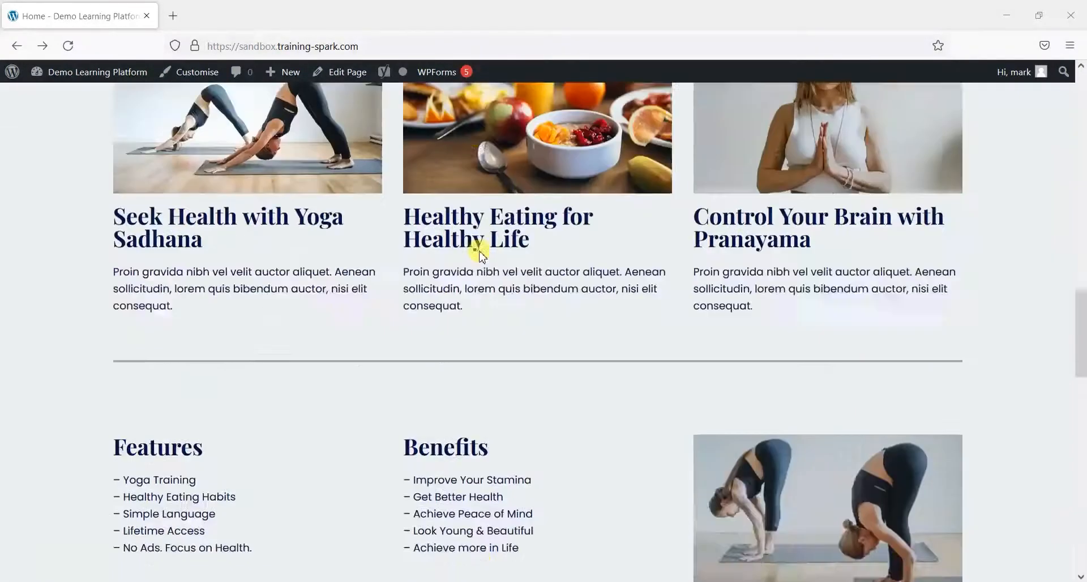
{"action": "scroll", "scroll_direction": "up", "scroll_amount": 3}
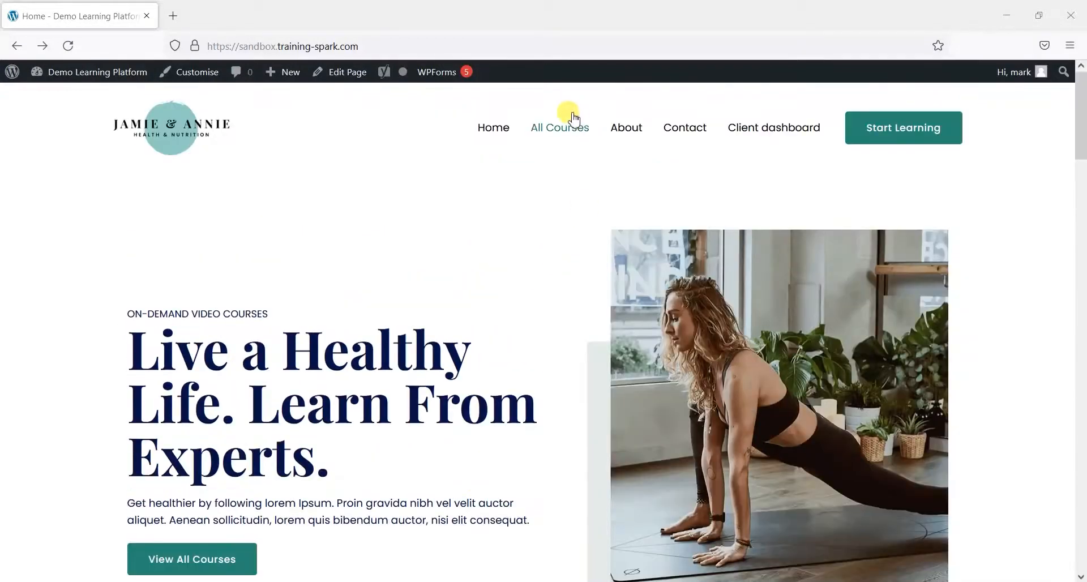
{"action": "left_click", "coordinate": [560, 127]}
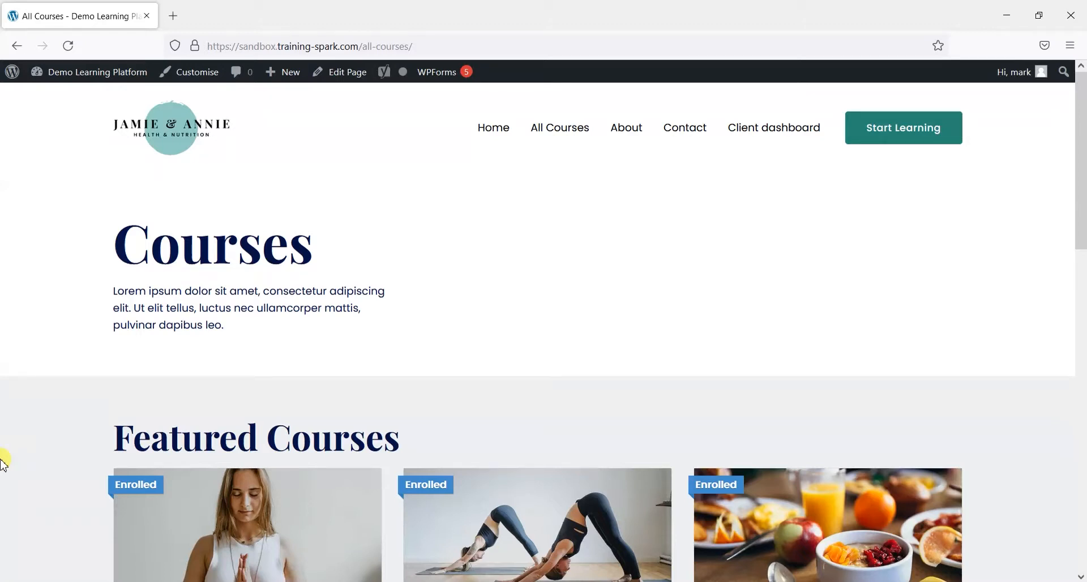
{"action": "mouse_move", "coordinate": [522, 347]}
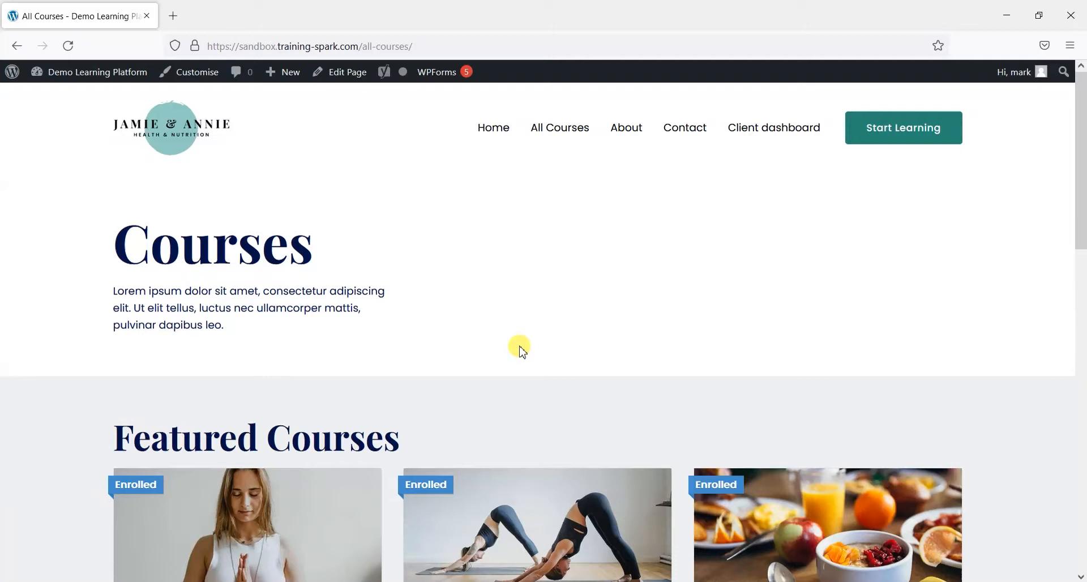
{"action": "left_click", "coordinate": [171, 127]}
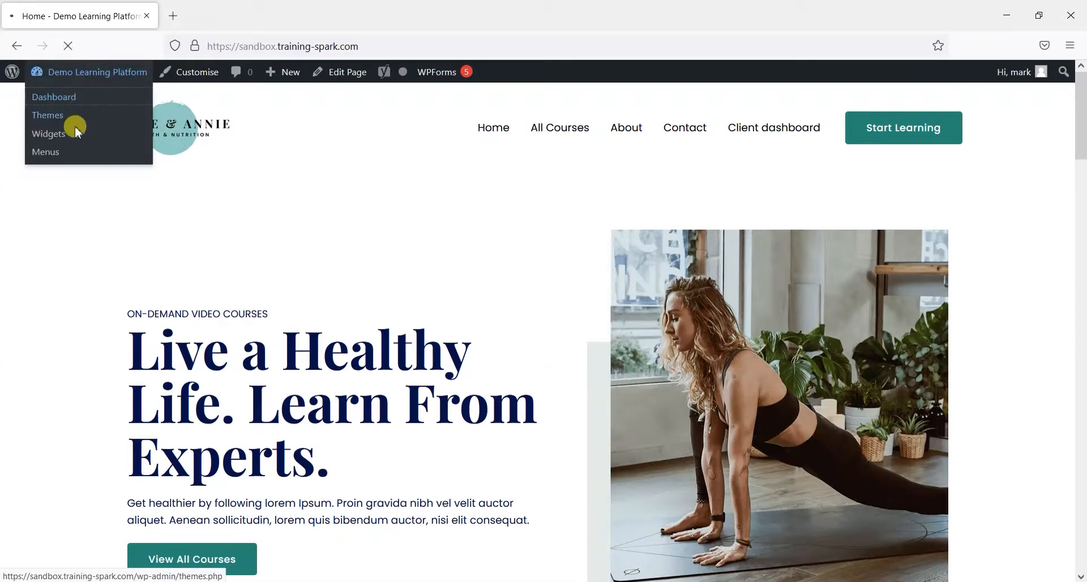
{"action": "left_click", "coordinate": [53, 96]}
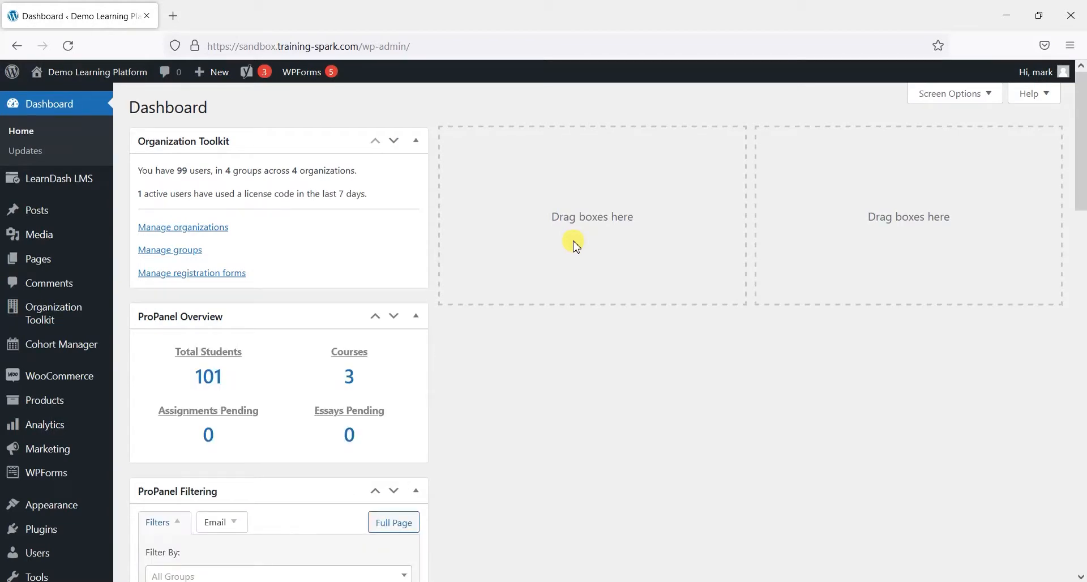
{"action": "left_click", "coordinate": [247, 71]}
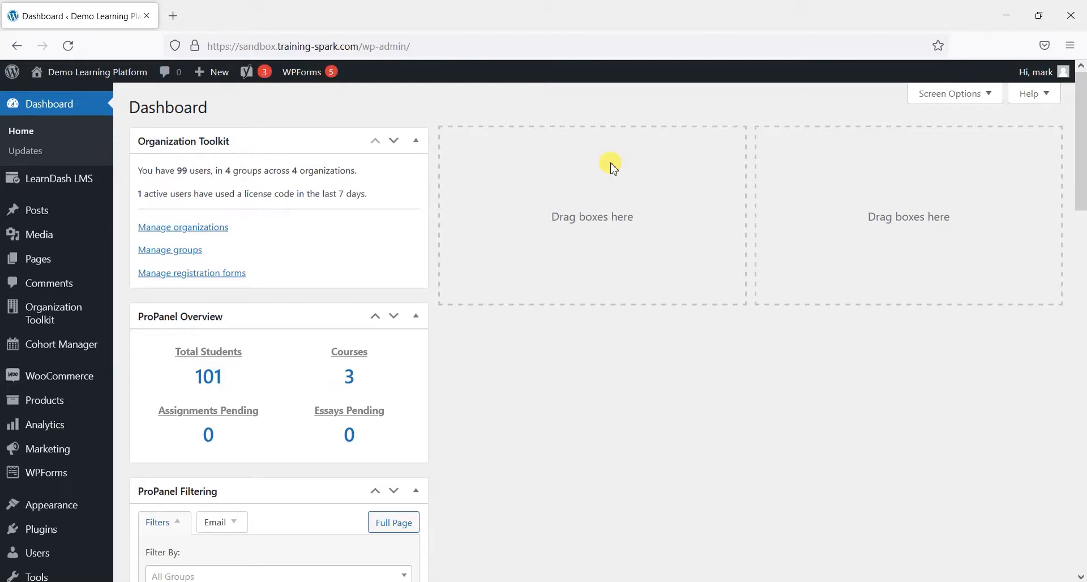
{"action": "mouse_move", "coordinate": [266, 101]}
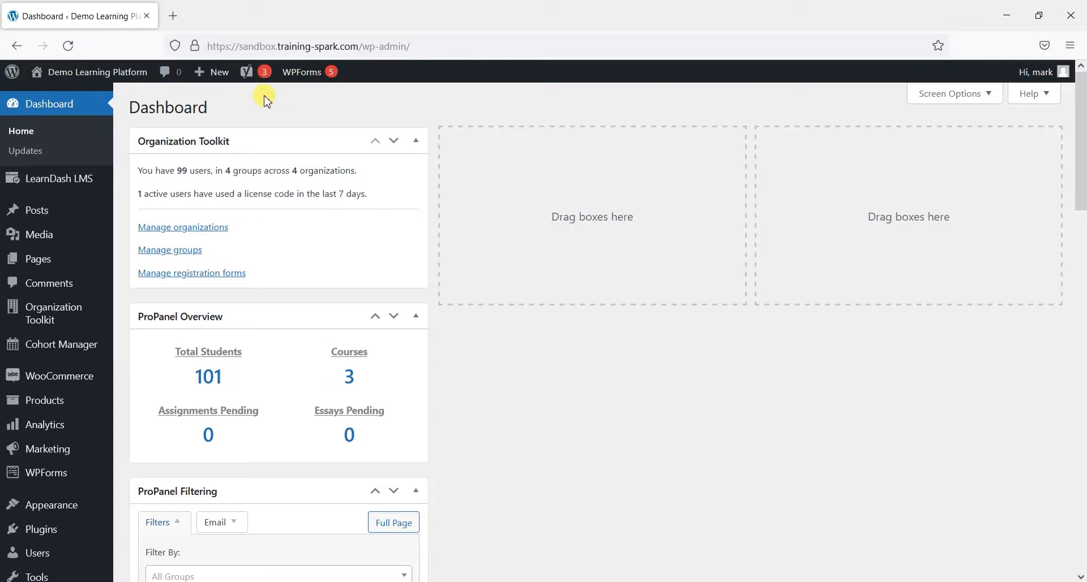
{"action": "mouse_move", "coordinate": [409, 109]}
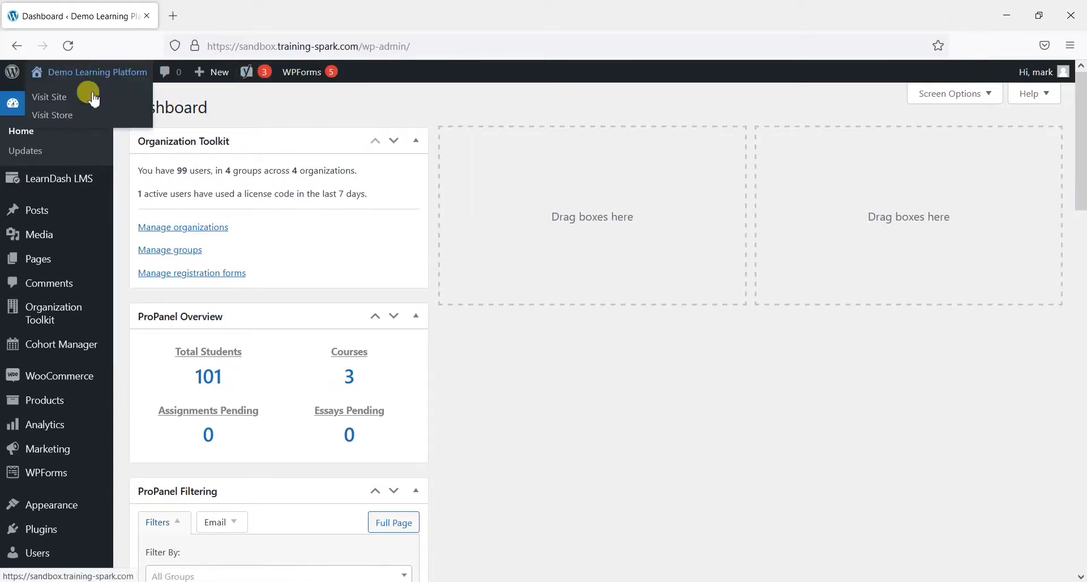
{"action": "left_click", "coordinate": [49, 96]}
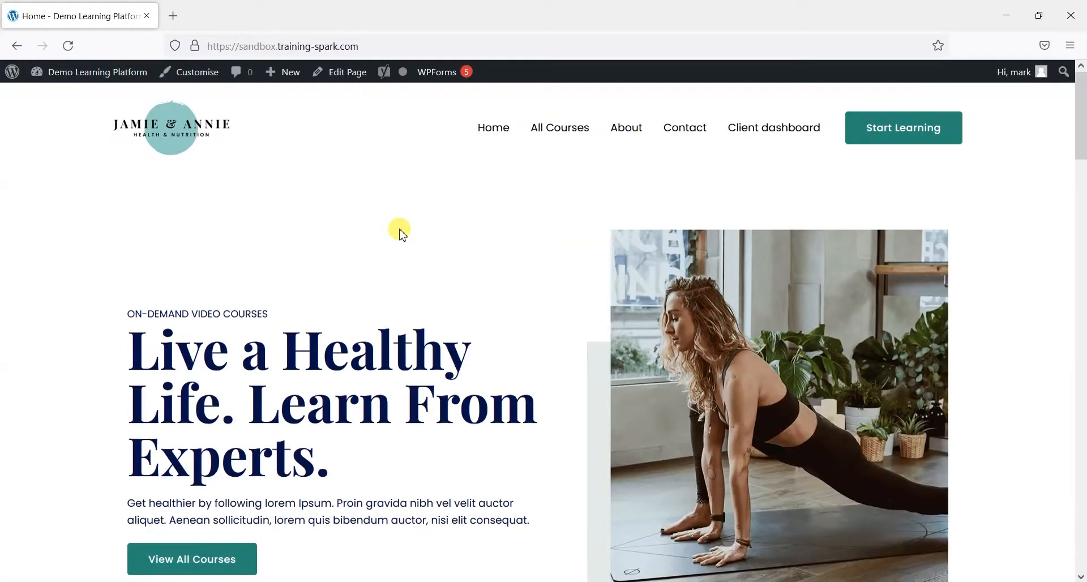
Load /sitemap_index.xml showing 15 sitemaps and open the post sitemap.
{"action": "left_click", "coordinate": [282, 46]}
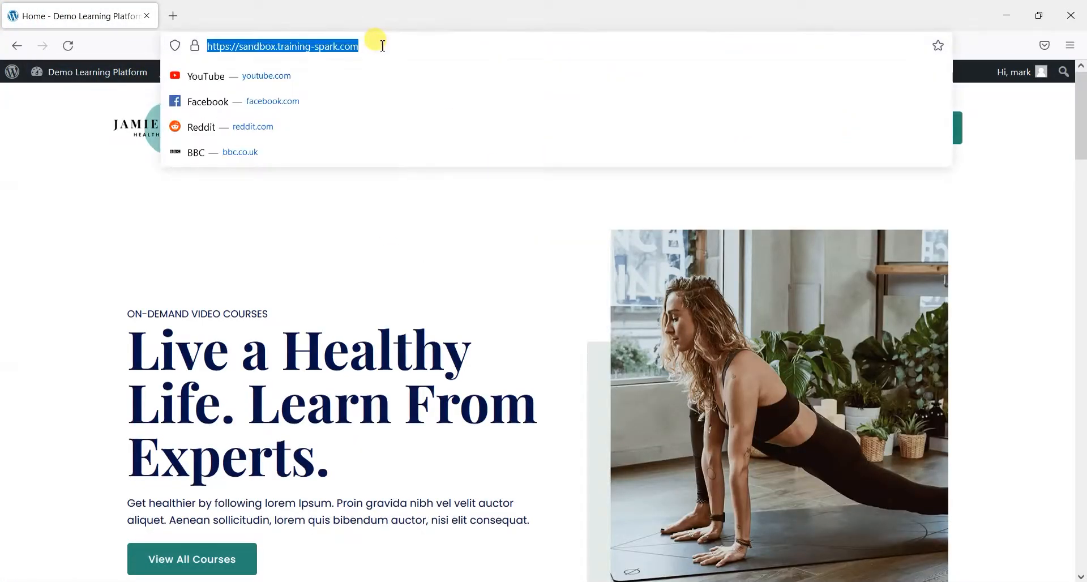
{"action": "left_click", "coordinate": [374, 46]}
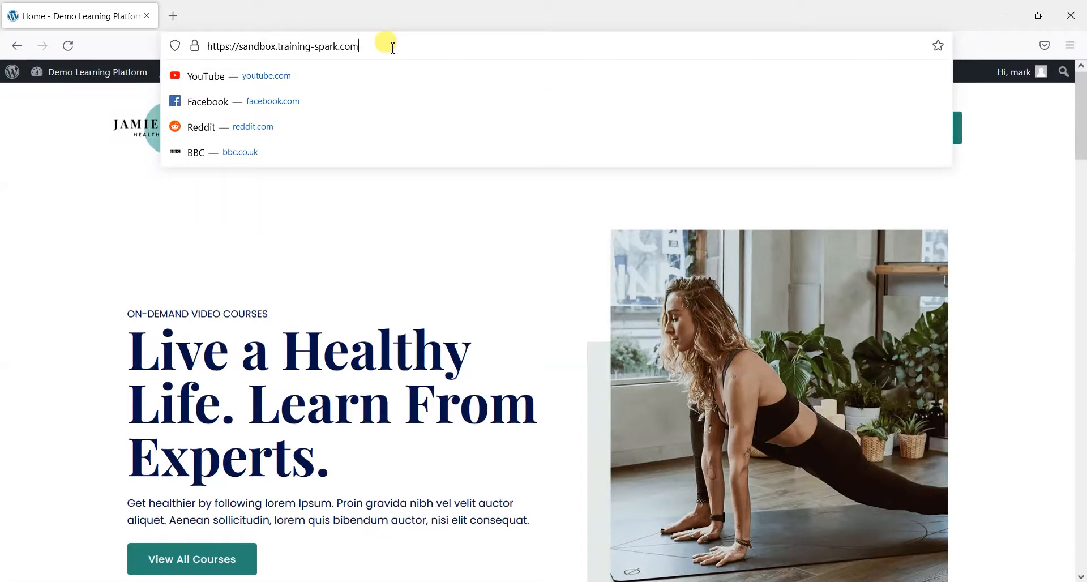
{"action": "type", "text": "/sitemap_index.xml"}
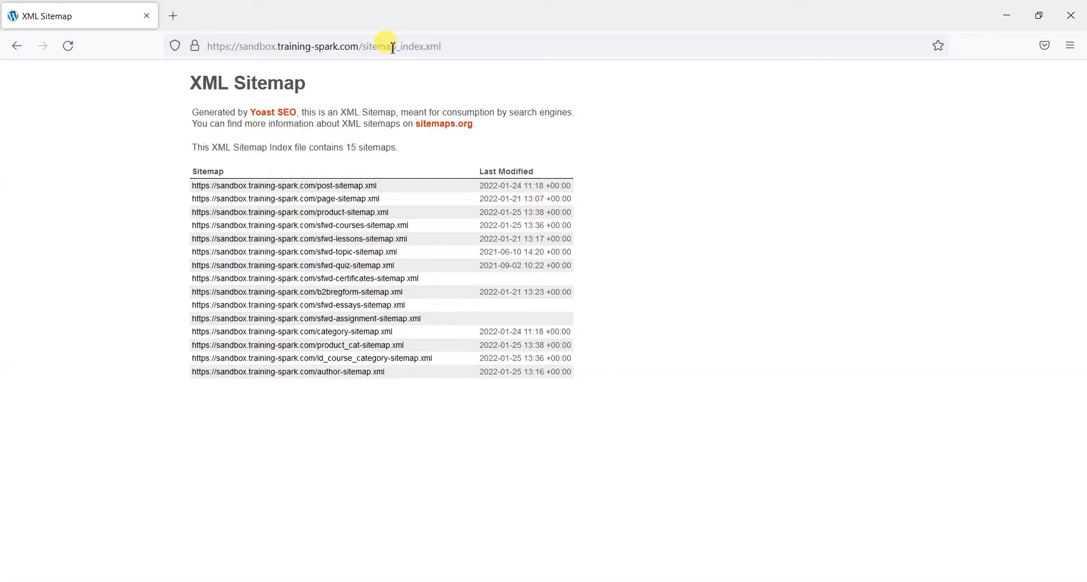
{"action": "mouse_move", "coordinate": [370, 183]}
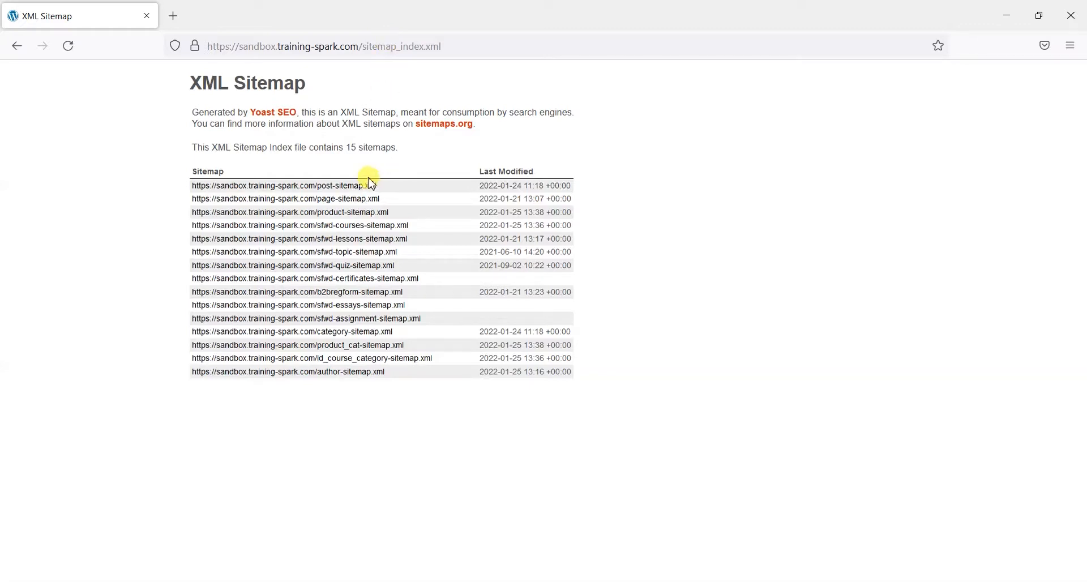
{"action": "mouse_move", "coordinate": [317, 164]}
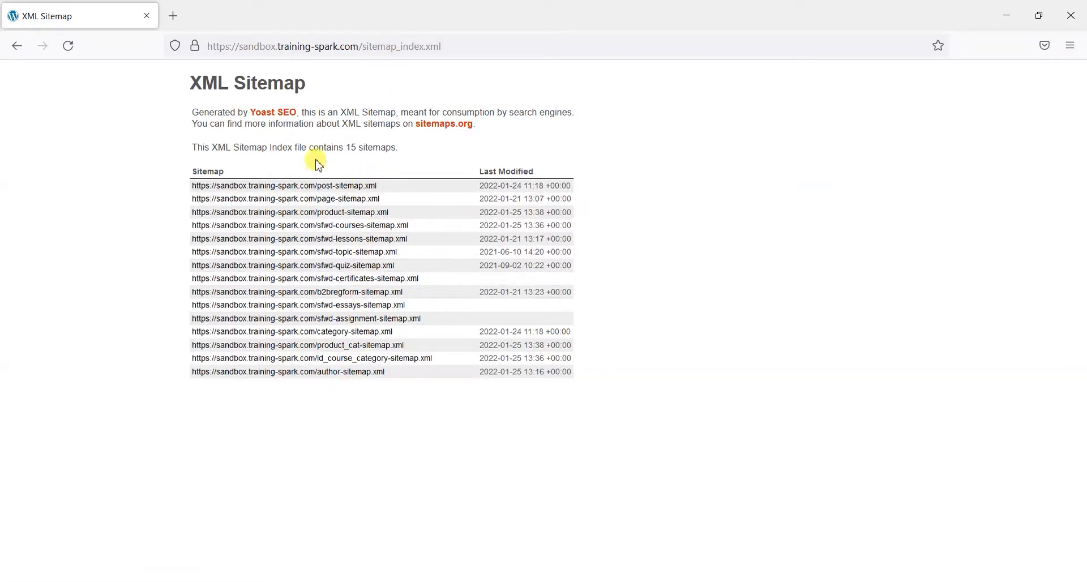
{"action": "mouse_move", "coordinate": [326, 185]}
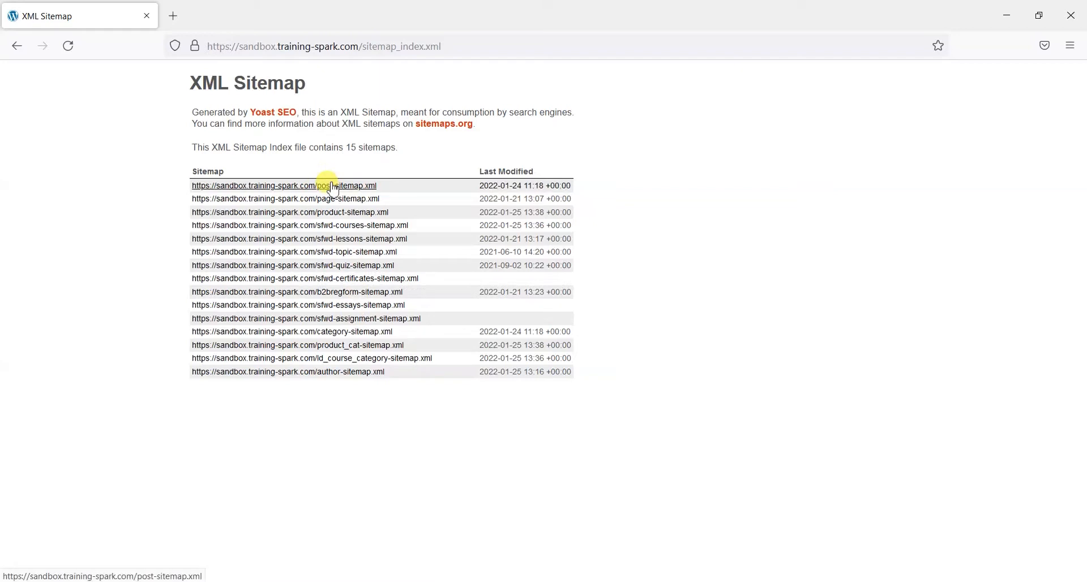
{"action": "mouse_move", "coordinate": [305, 215]}
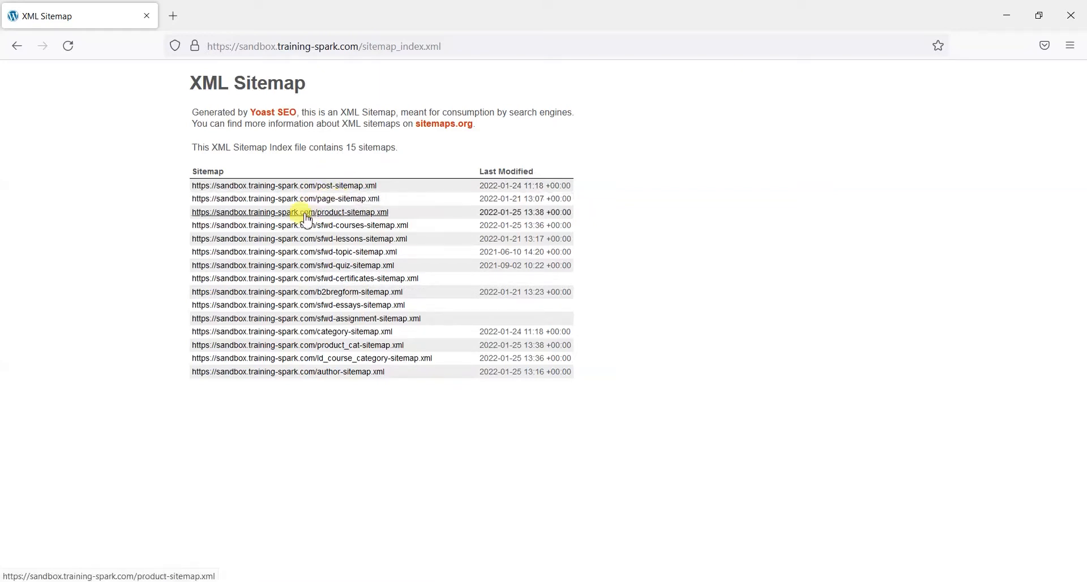
{"action": "mouse_move", "coordinate": [360, 199]}
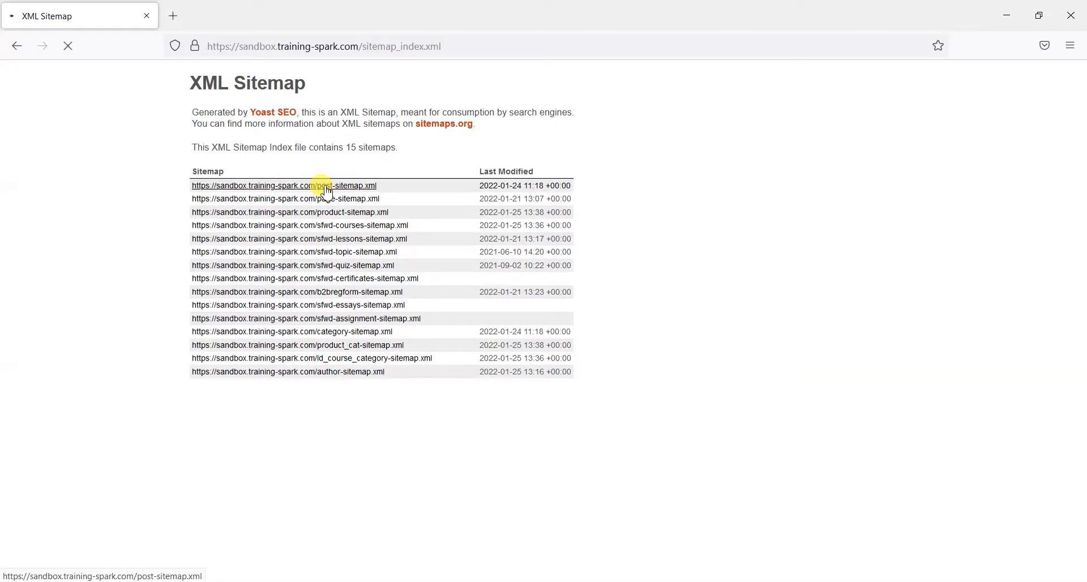
{"action": "left_click", "coordinate": [283, 185]}
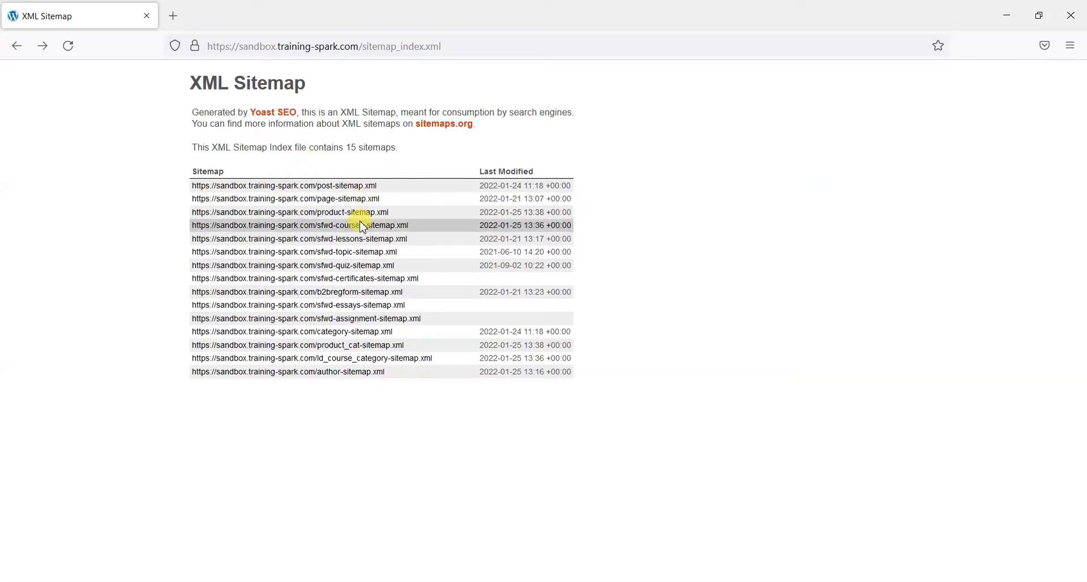
{"action": "mouse_move", "coordinate": [349, 266]}
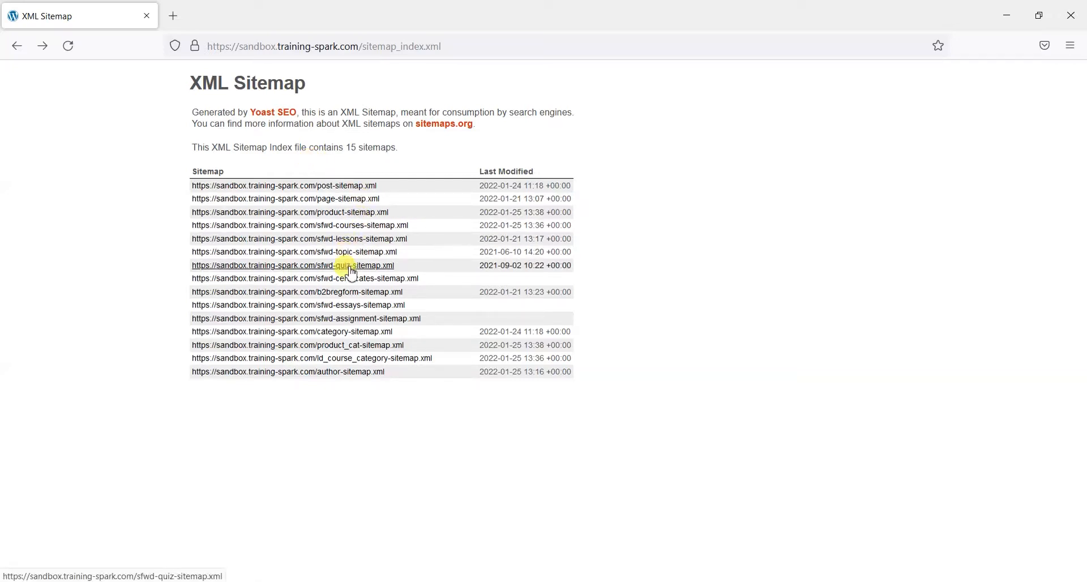
{"action": "mouse_move", "coordinate": [646, 263]}
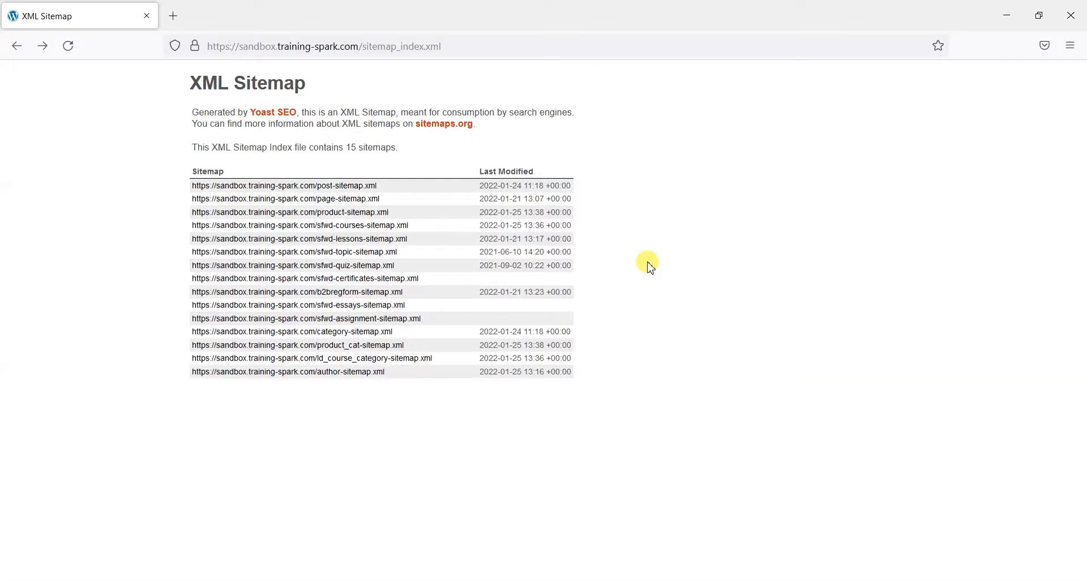
Leave the sitemap for the dashboard and open SEO > Search Appearance.
{"action": "left_click", "coordinate": [17, 46]}
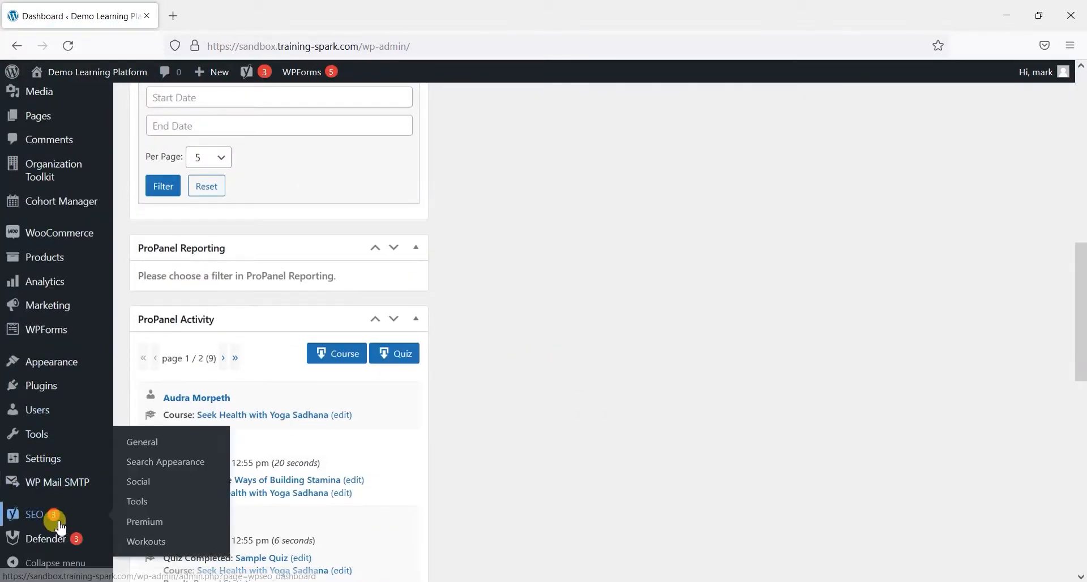
{"action": "mouse_move", "coordinate": [137, 481]}
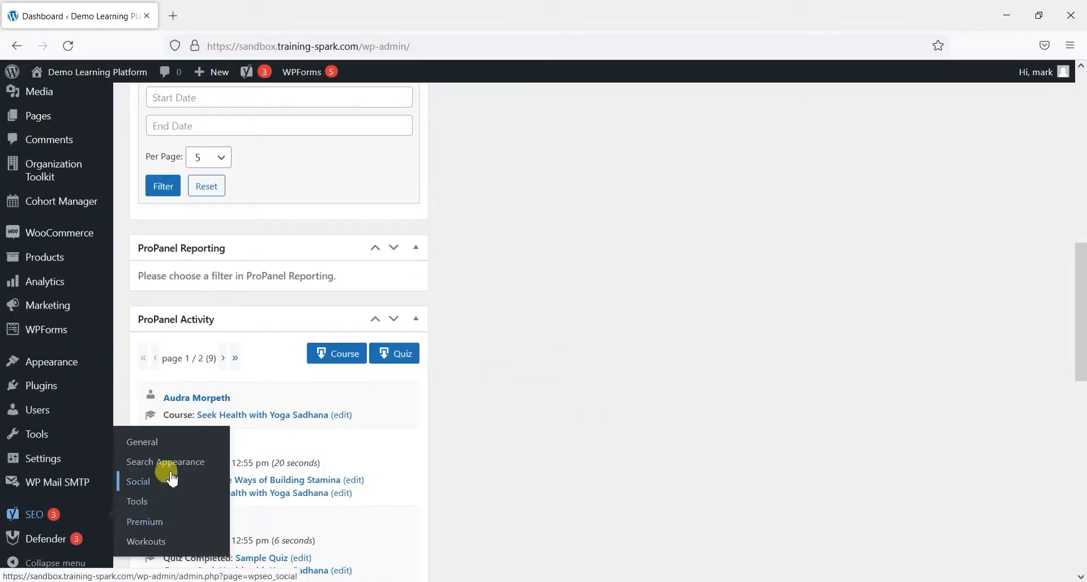
{"action": "left_click", "coordinate": [164, 462]}
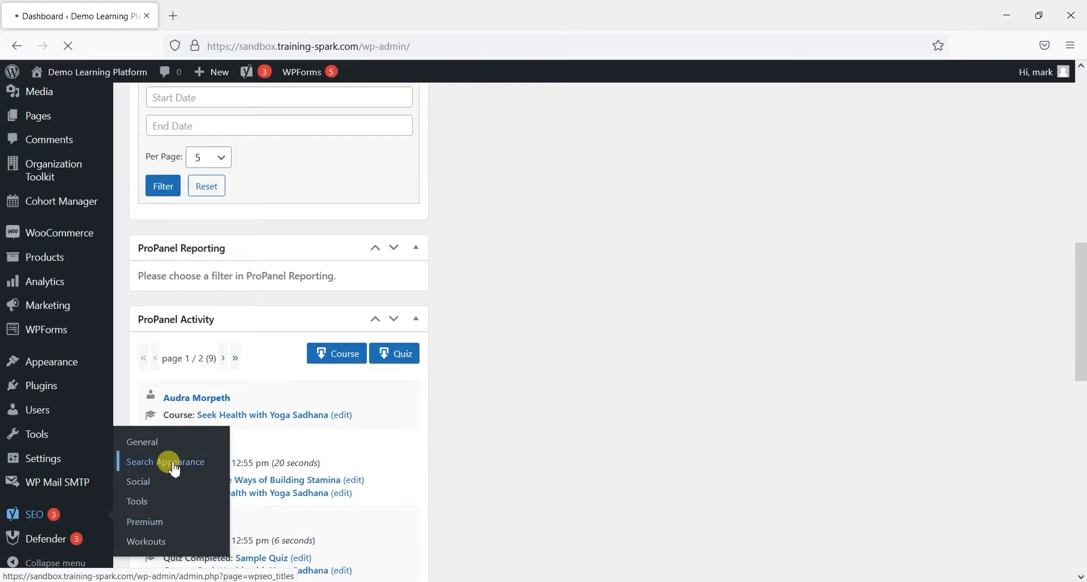
{"action": "left_click", "coordinate": [165, 461]}
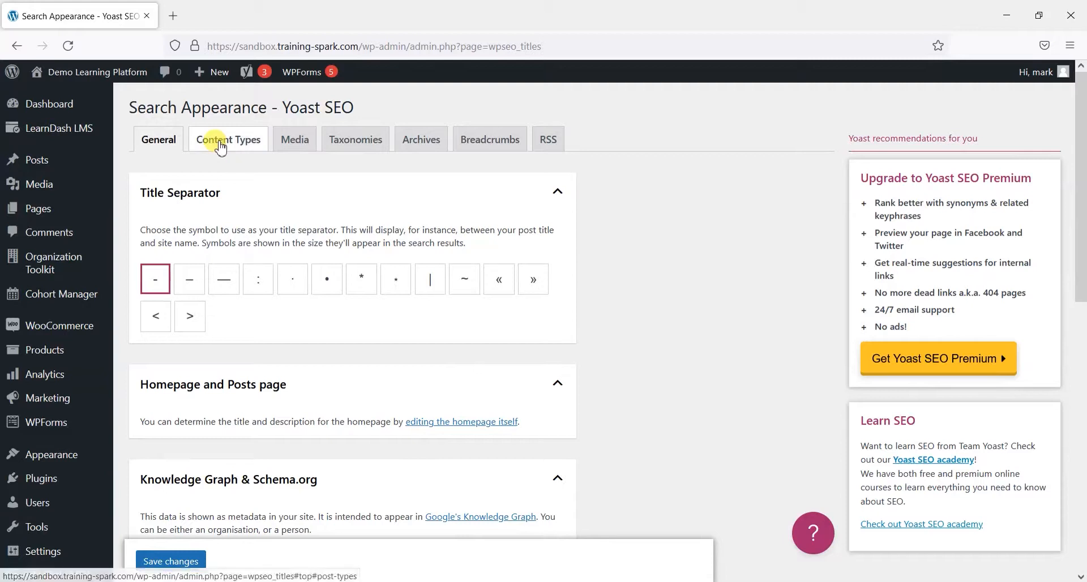
{"action": "mouse_move", "coordinate": [223, 142]}
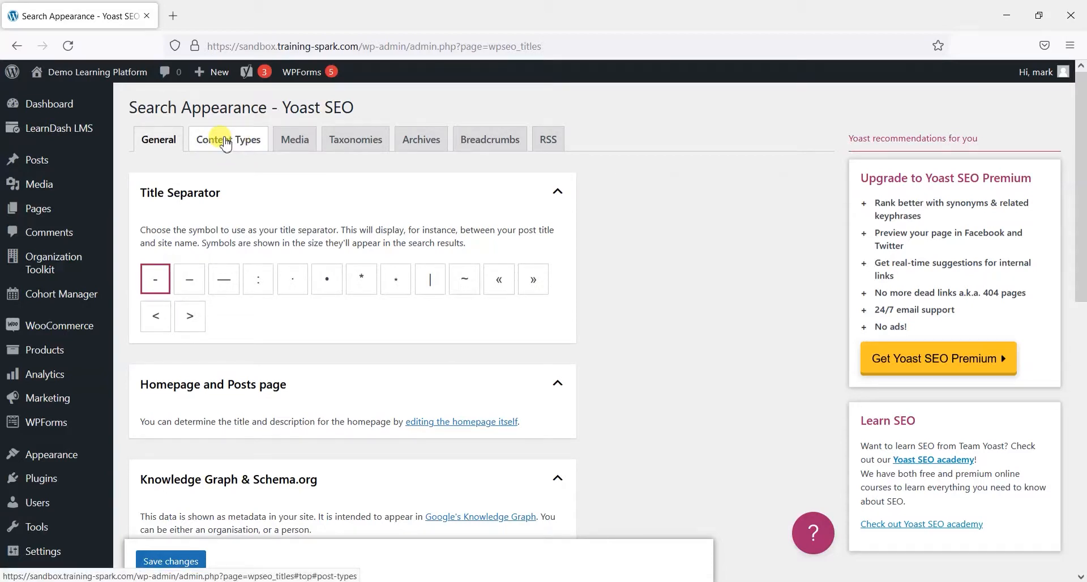
On the Content Types section, set Courses' 'Show in search results' to Off.
{"action": "left_click", "coordinate": [228, 139]}
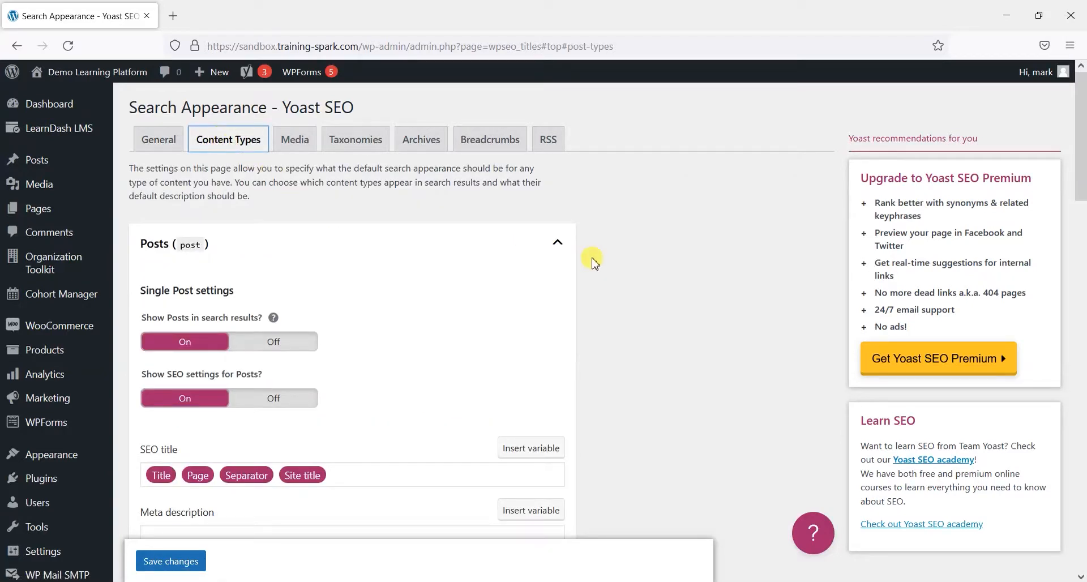
{"action": "scroll", "scroll_direction": "down", "scroll_amount": 3}
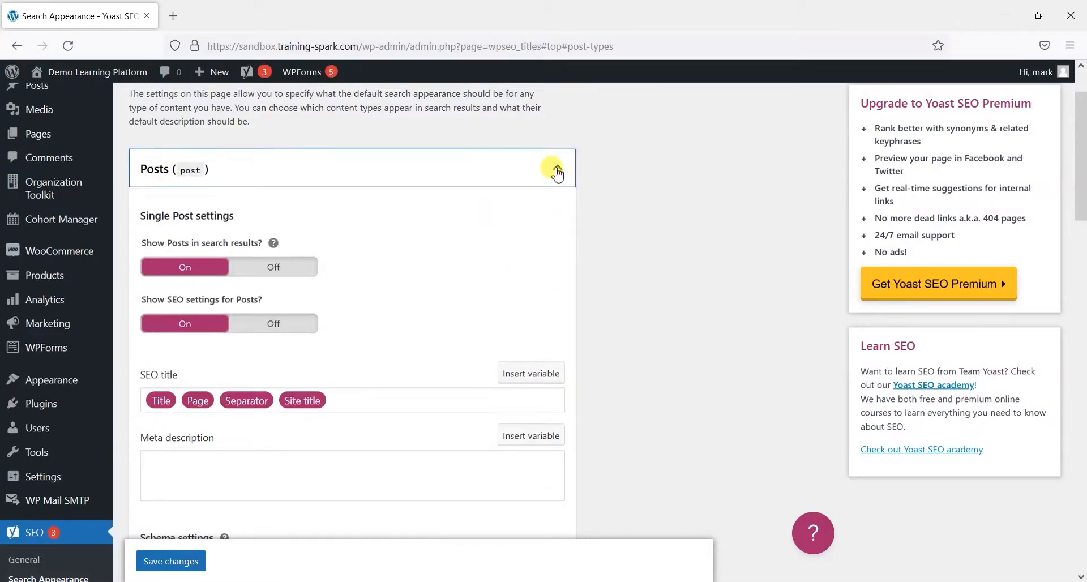
{"action": "left_click", "coordinate": [557, 170]}
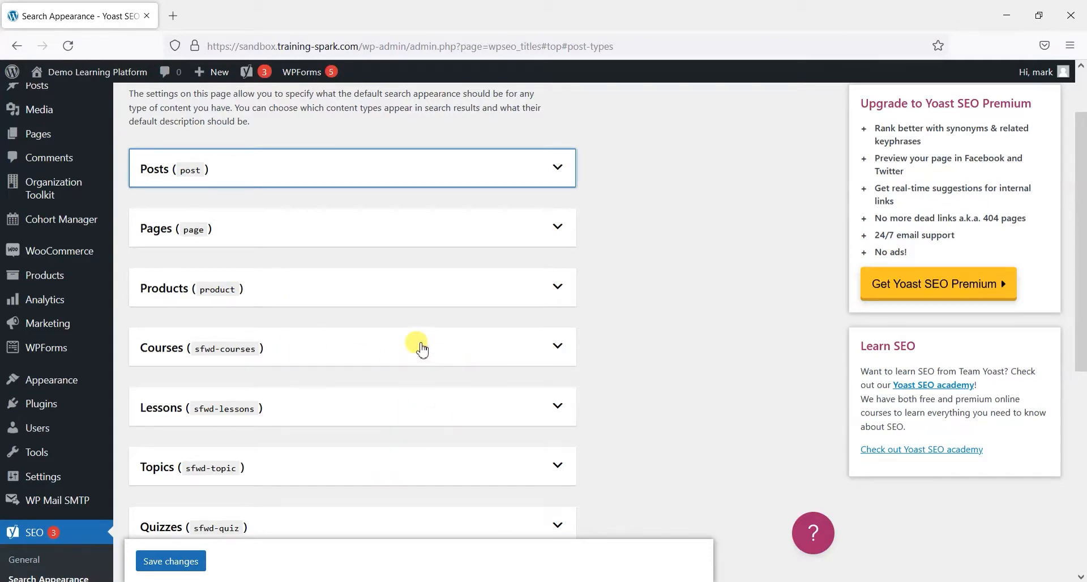
{"action": "scroll", "scroll_direction": "down", "scroll_amount": 3}
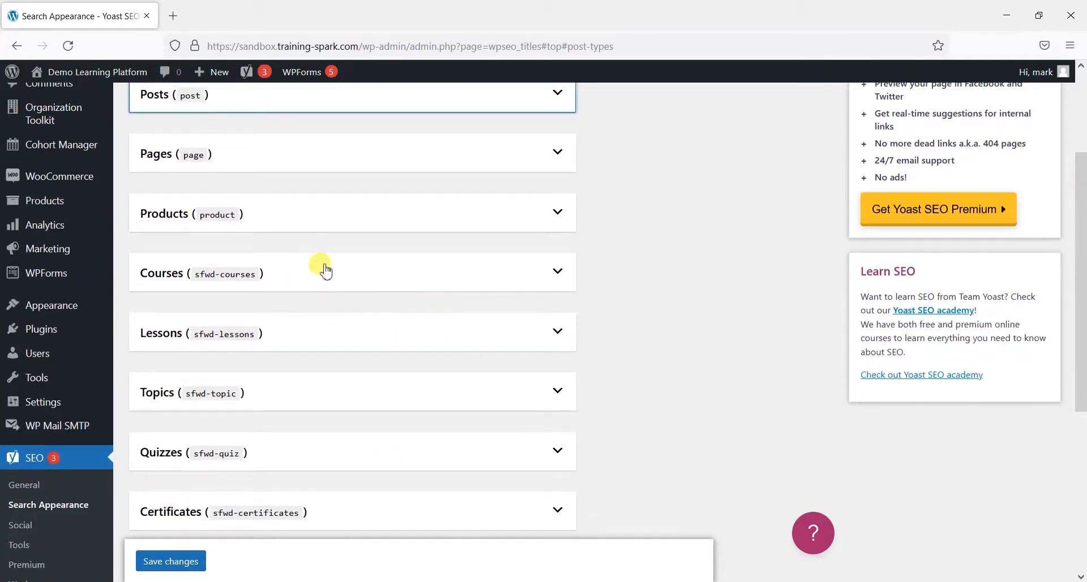
{"action": "left_click", "coordinate": [557, 271]}
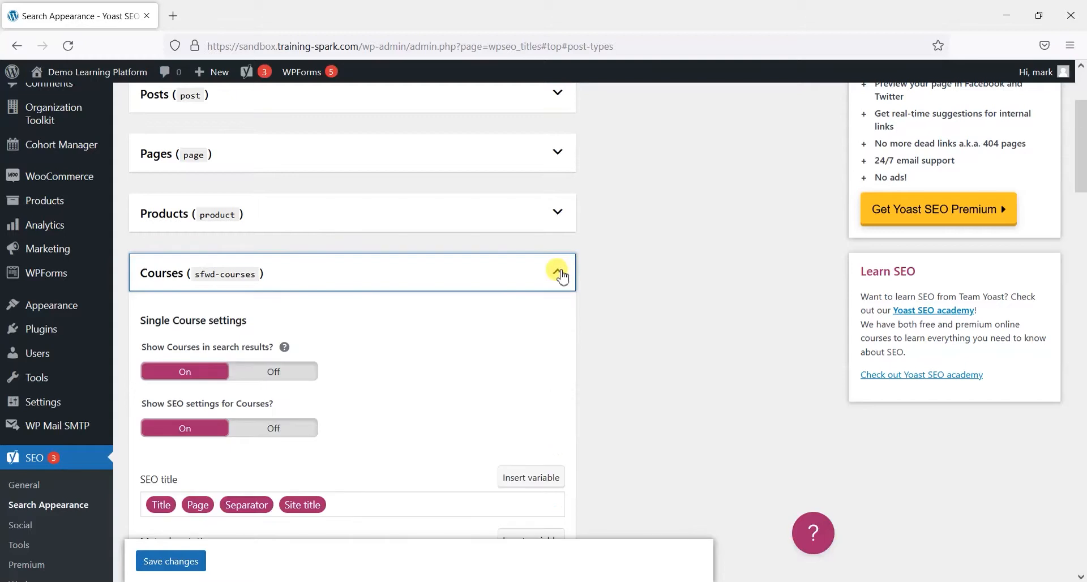
{"action": "scroll", "scroll_direction": "down", "scroll_amount": 3}
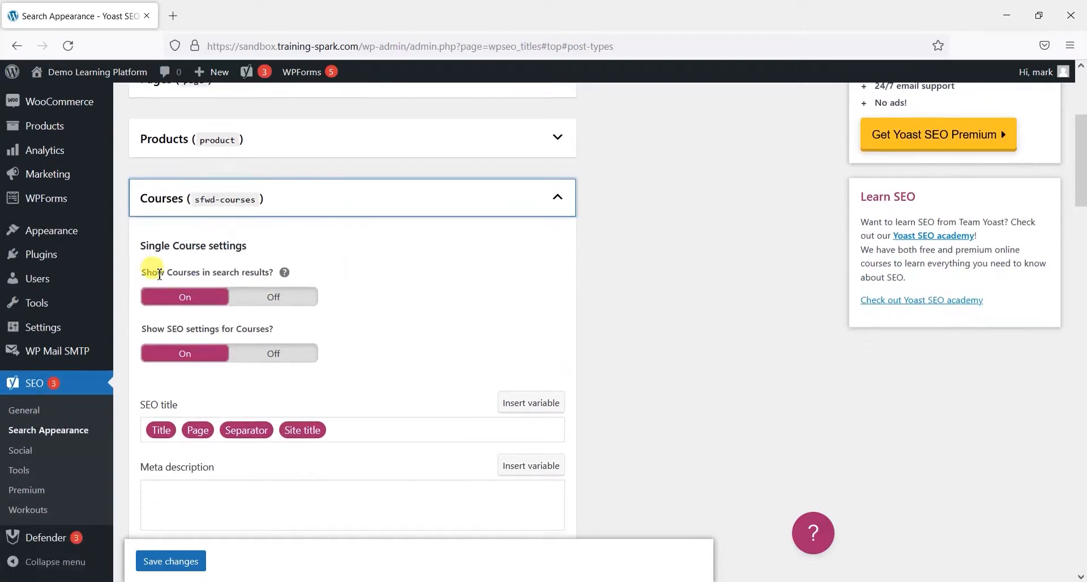
{"action": "left_click", "coordinate": [272, 296]}
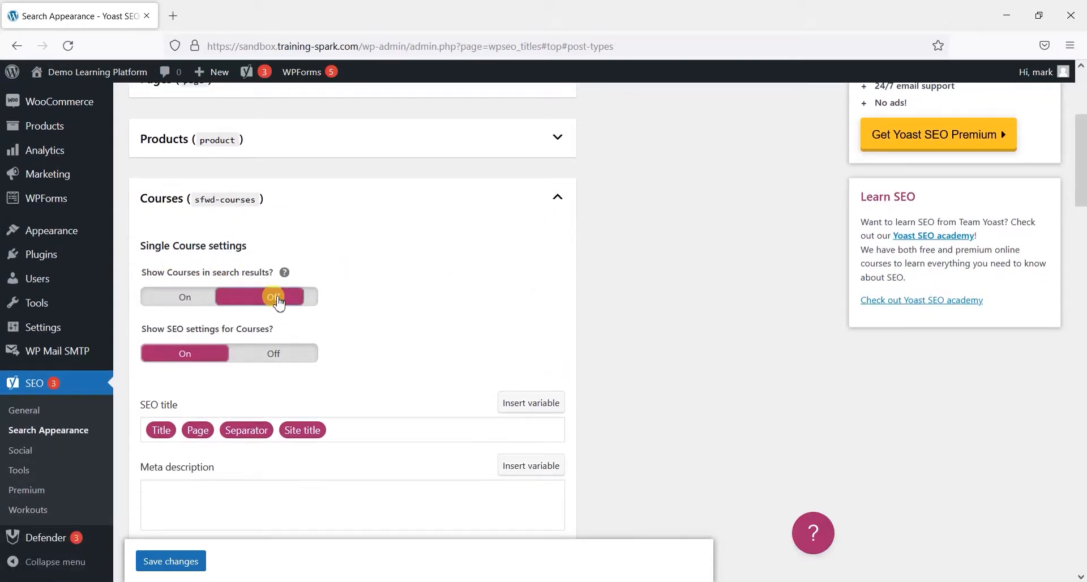
{"action": "left_click", "coordinate": [272, 297]}
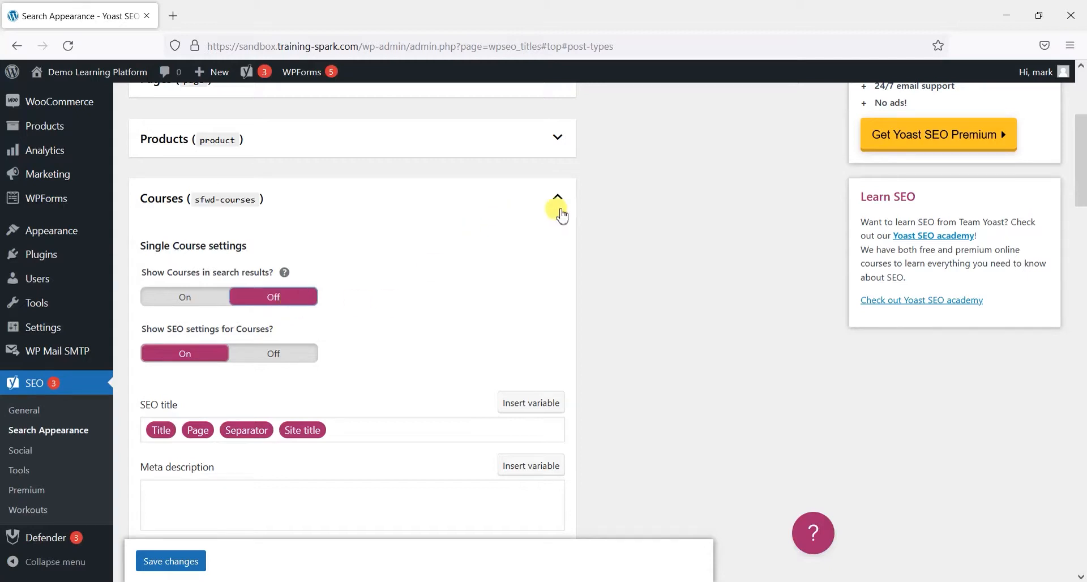
Hide Lessons from search results and review Certificates, leaving it shown.
{"action": "left_click", "coordinate": [557, 198]}
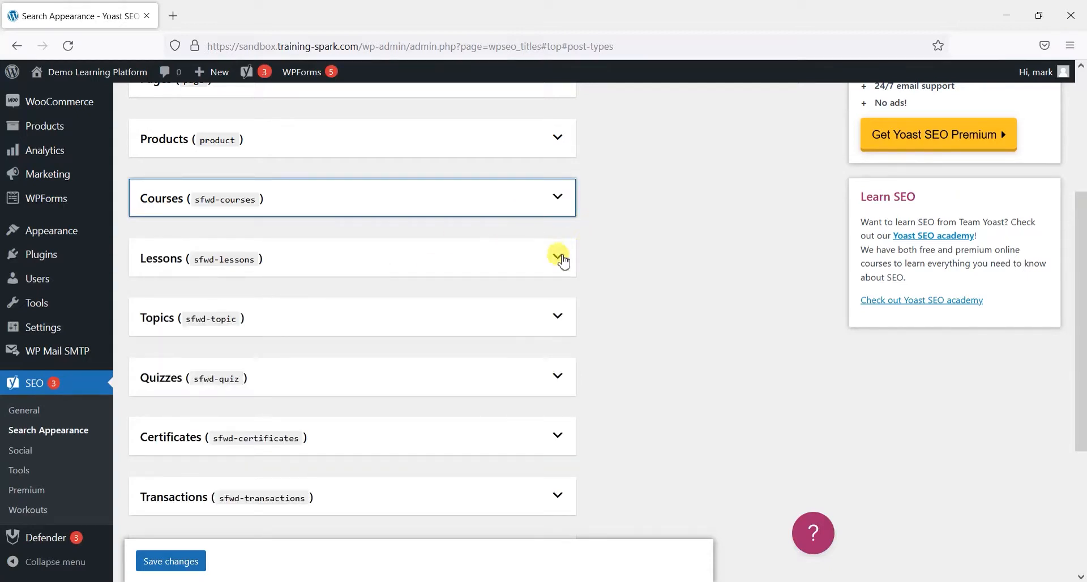
{"action": "left_click", "coordinate": [557, 259]}
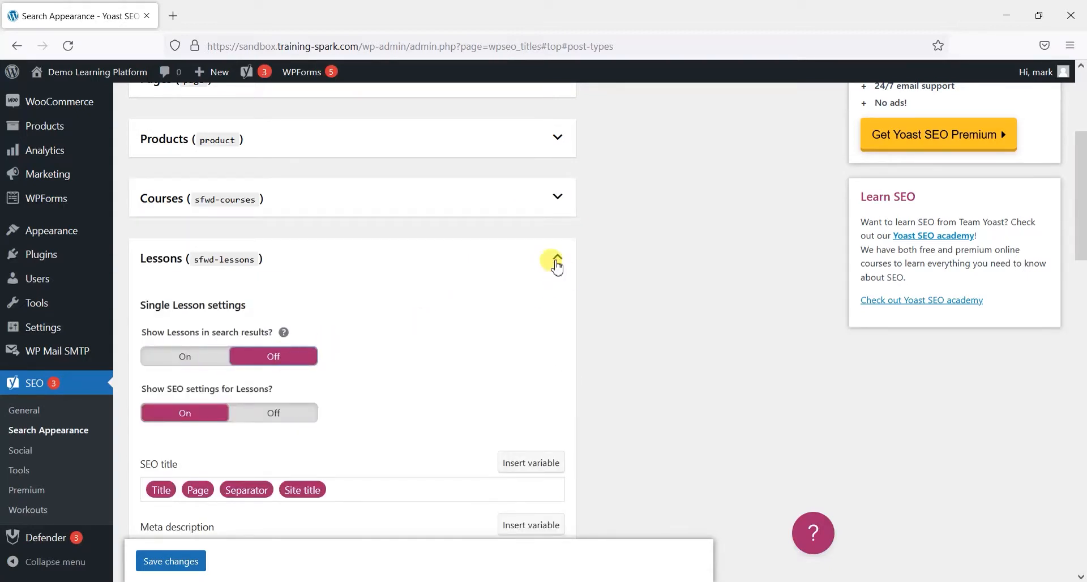
{"action": "left_click", "coordinate": [557, 265]}
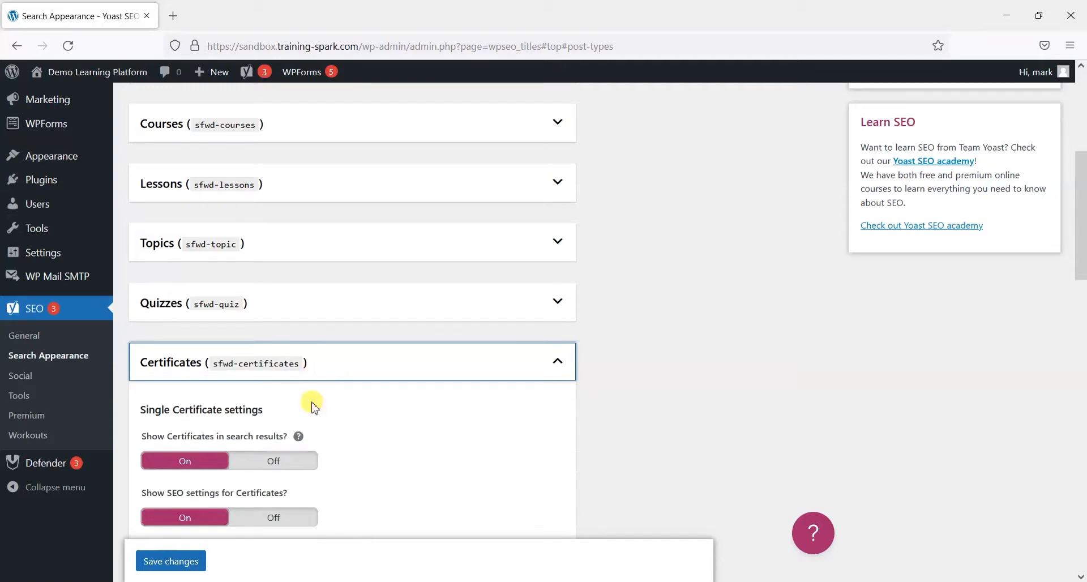
{"action": "left_click", "coordinate": [556, 362]}
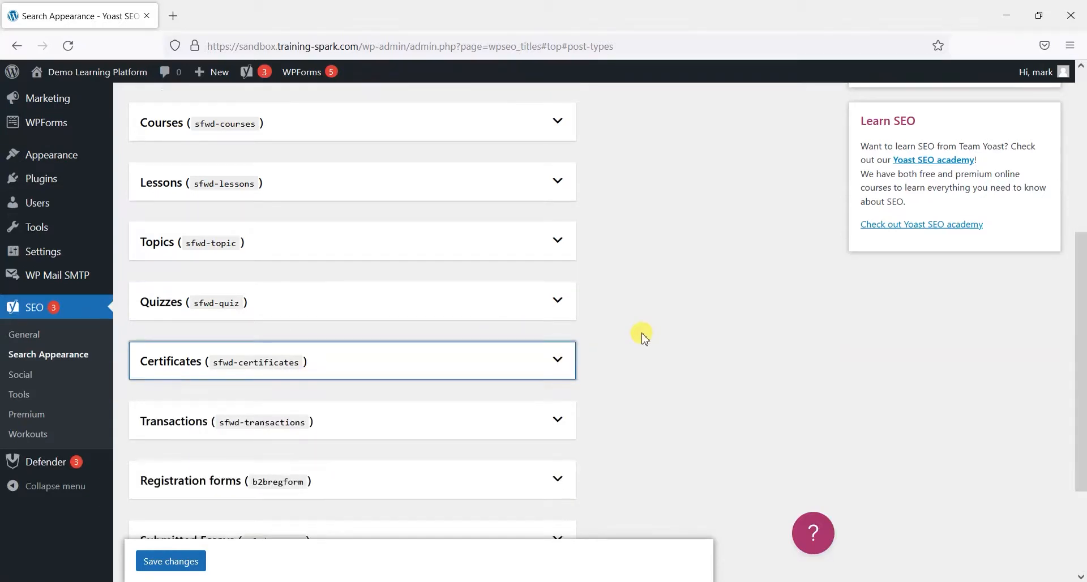
{"action": "scroll", "scroll_direction": "up", "scroll_amount": 3}
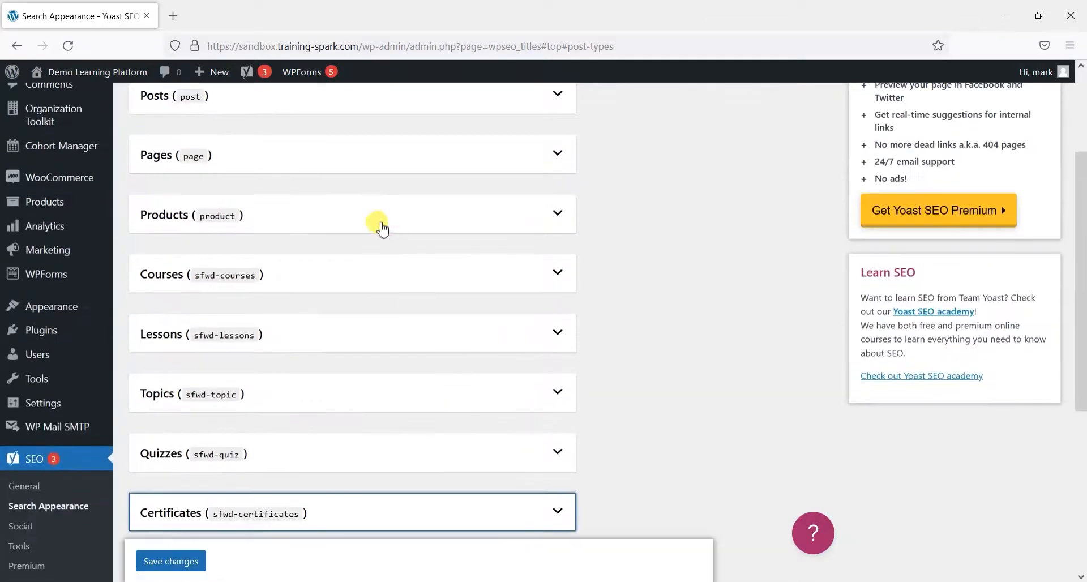
{"action": "scroll", "scroll_direction": "down", "scroll_amount": 3}
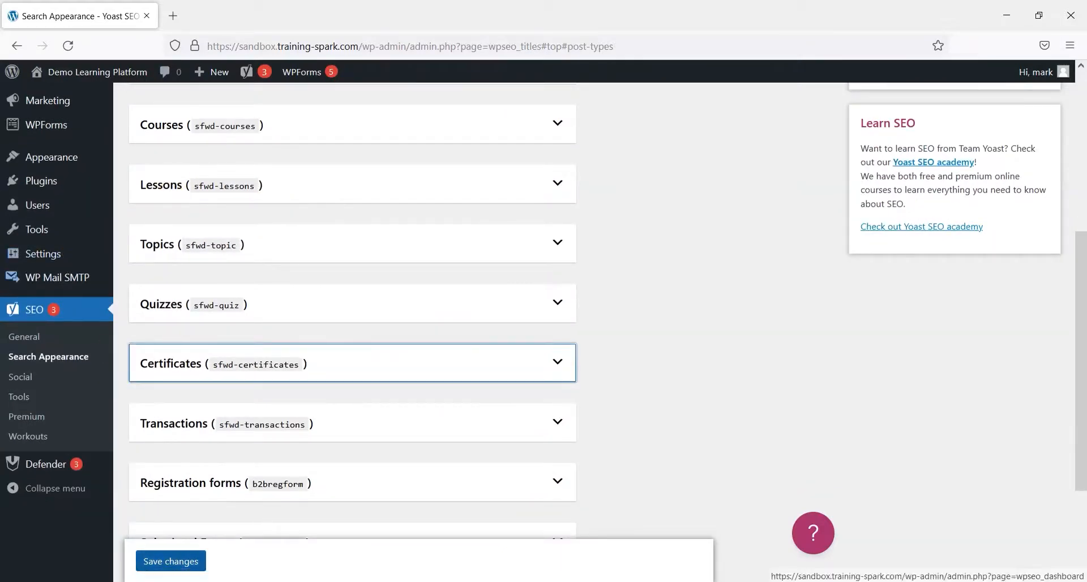
{"action": "scroll", "scroll_direction": "down", "scroll_amount": 3}
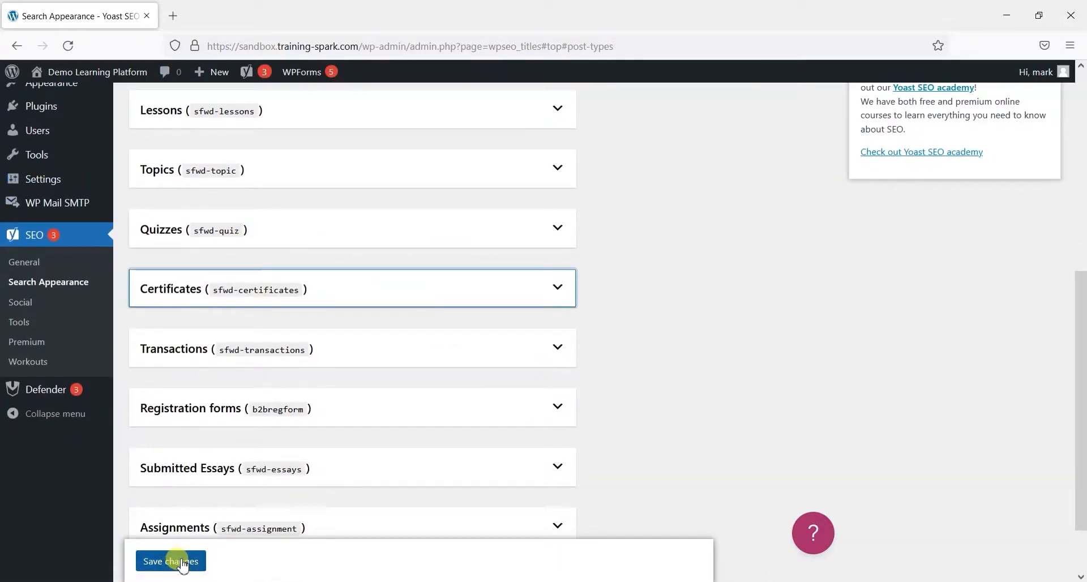
Save the Search Appearance changes that hide Courses and Lessons from search.
{"action": "left_click", "coordinate": [170, 561]}
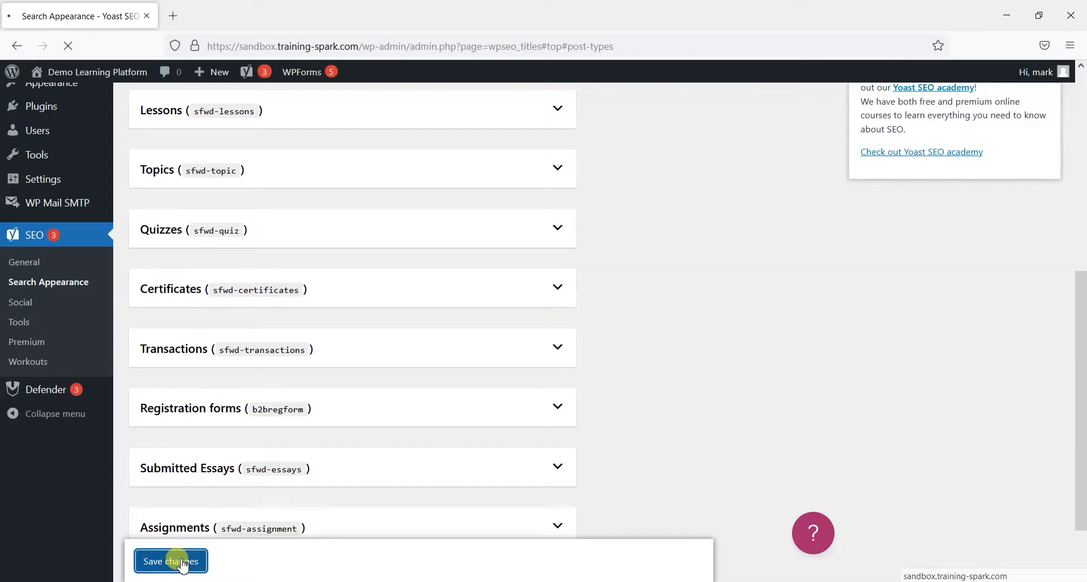
{"action": "left_click", "coordinate": [169, 561]}
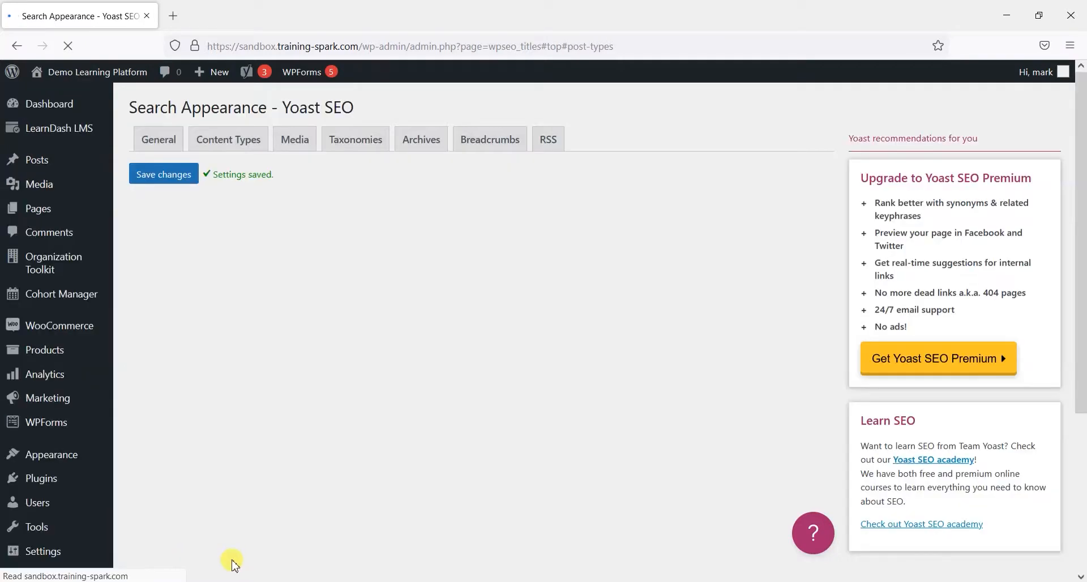
{"action": "left_click", "coordinate": [228, 139]}
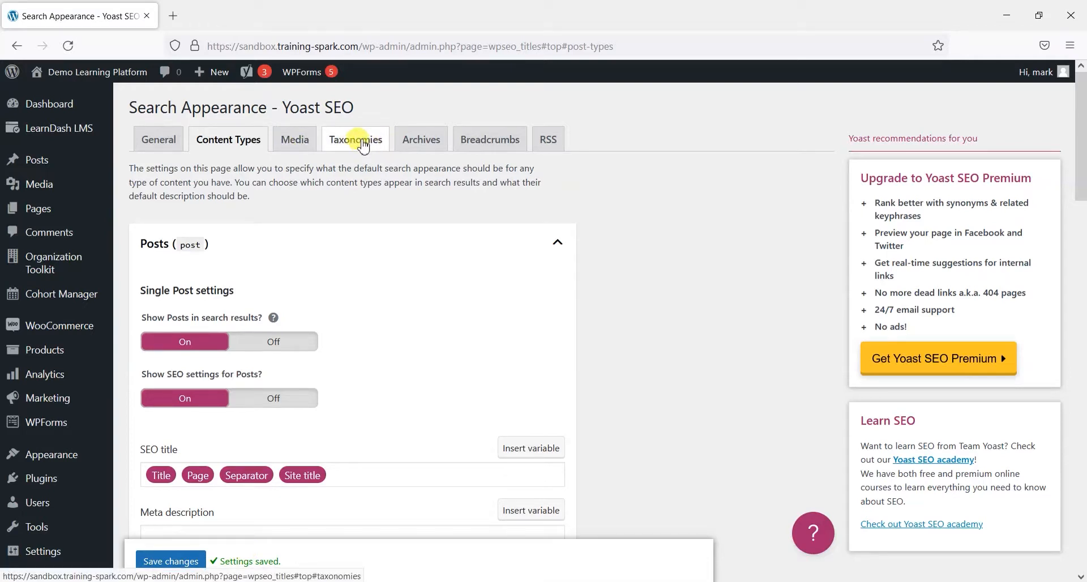
Review the LearnDash taxonomies, keep Course Categories out of search, and save.
{"action": "left_click", "coordinate": [355, 140]}
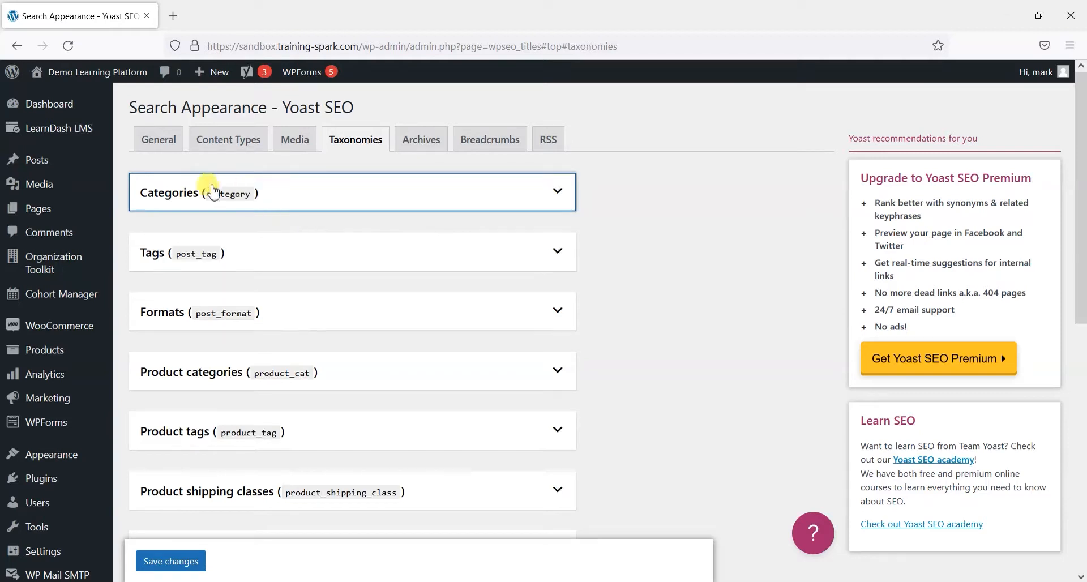
{"action": "mouse_move", "coordinate": [272, 265]}
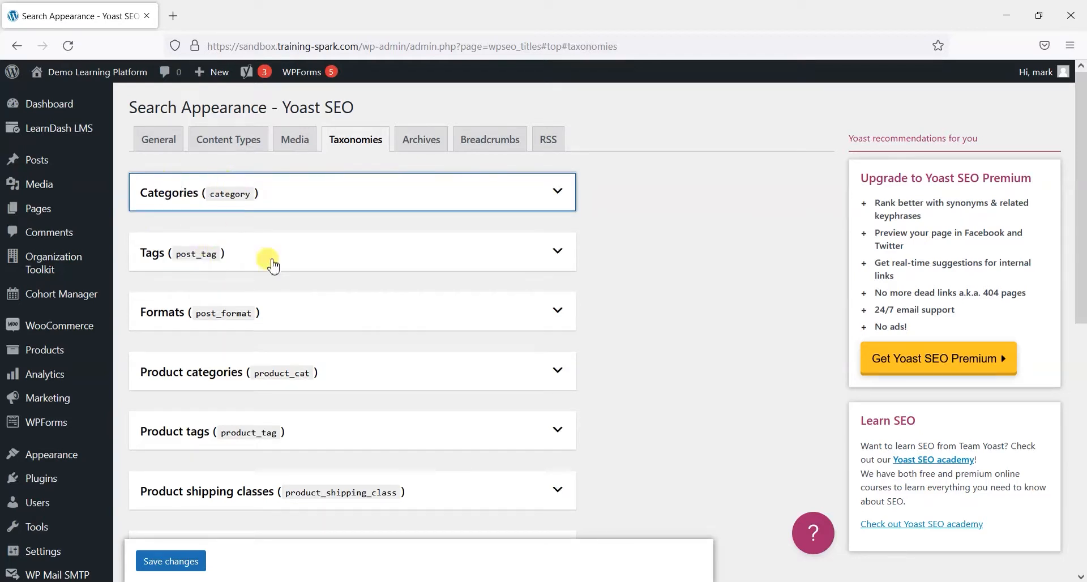
{"action": "scroll", "scroll_direction": "down", "scroll_amount": 3}
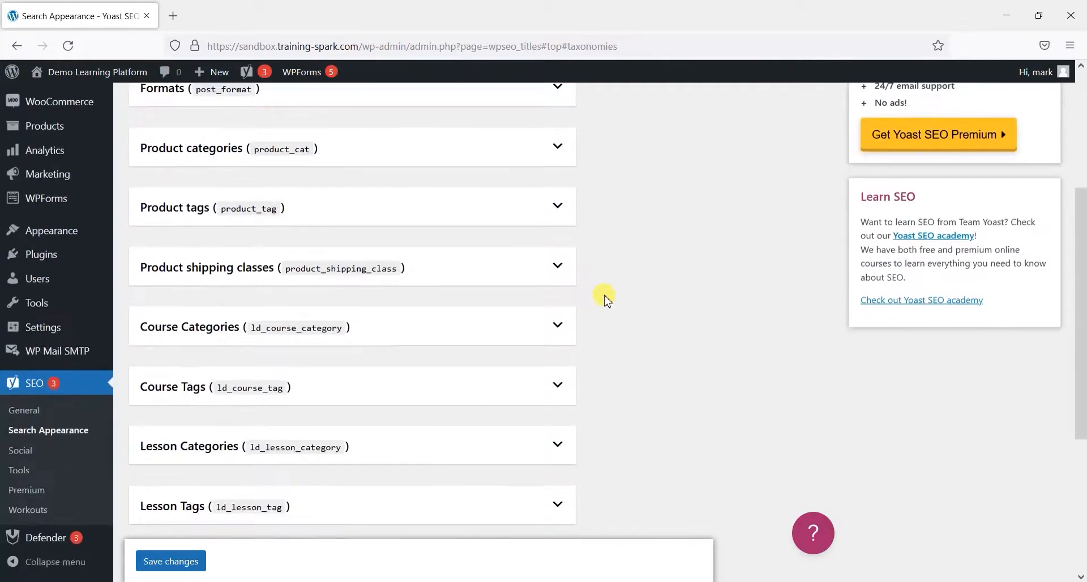
{"action": "scroll", "scroll_direction": "down", "scroll_amount": 3}
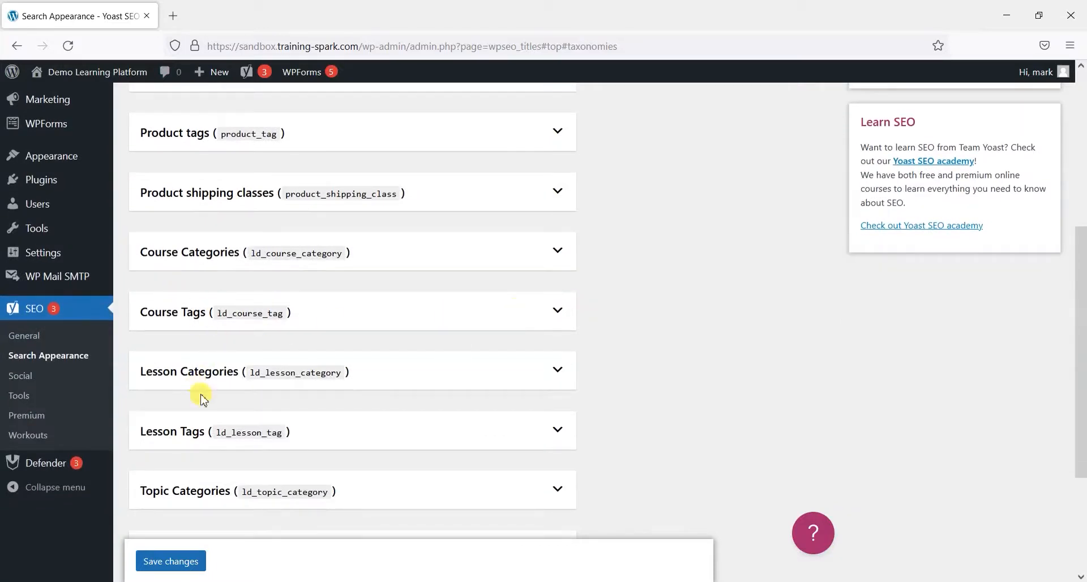
{"action": "scroll", "scroll_direction": "down", "scroll_amount": 3}
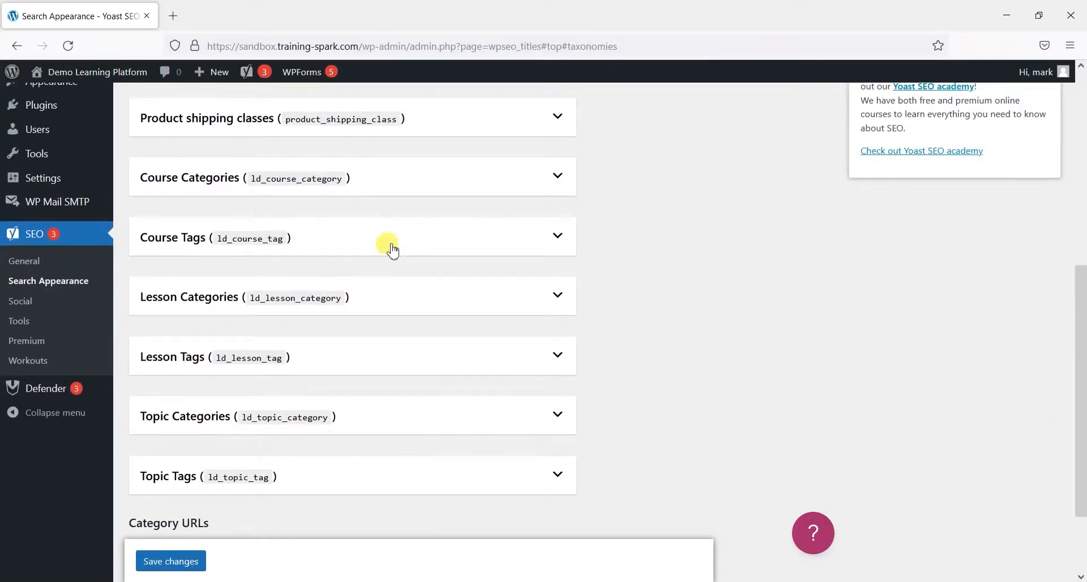
{"action": "scroll", "scroll_direction": "up", "scroll_amount": 3}
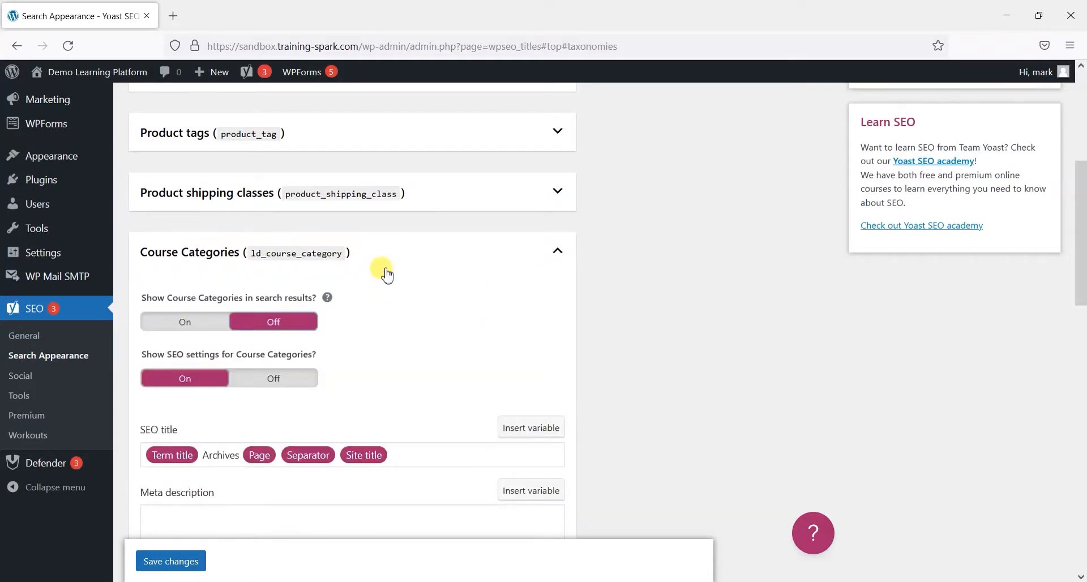
{"action": "left_click", "coordinate": [556, 251]}
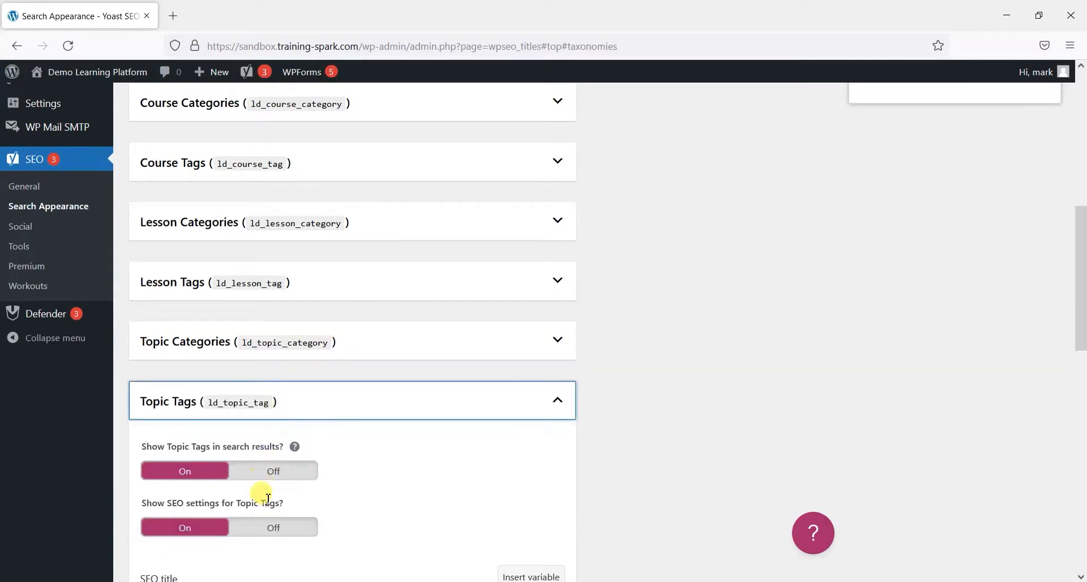
{"action": "left_click", "coordinate": [556, 402]}
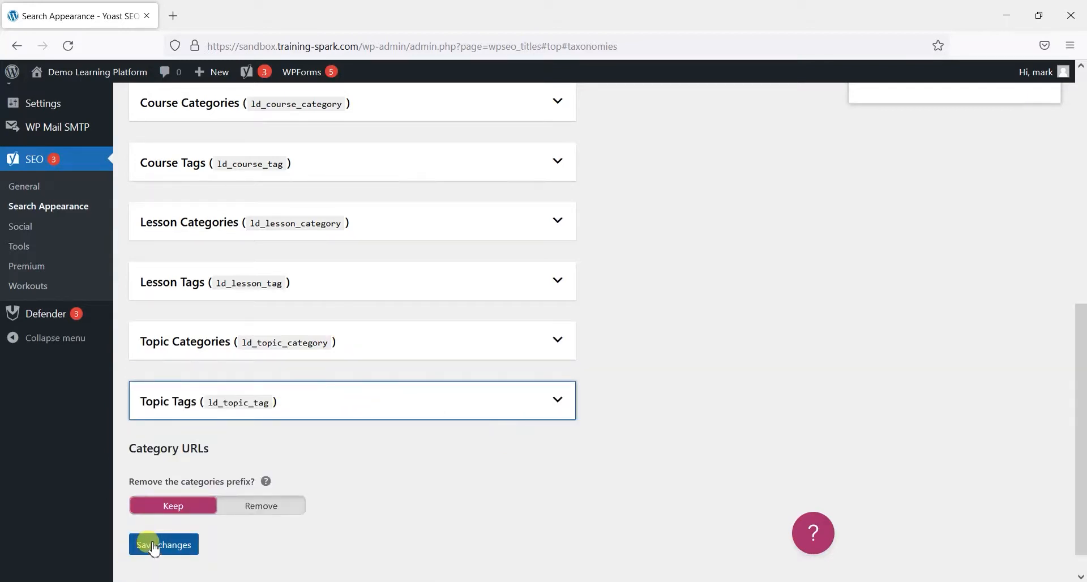
{"action": "left_click", "coordinate": [164, 545]}
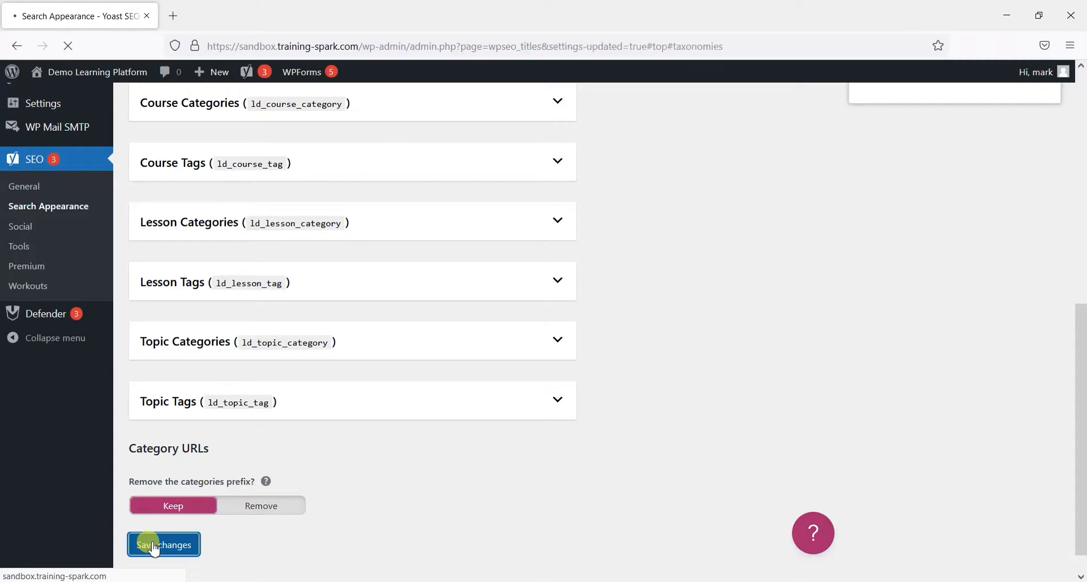
{"action": "left_click", "coordinate": [163, 545]}
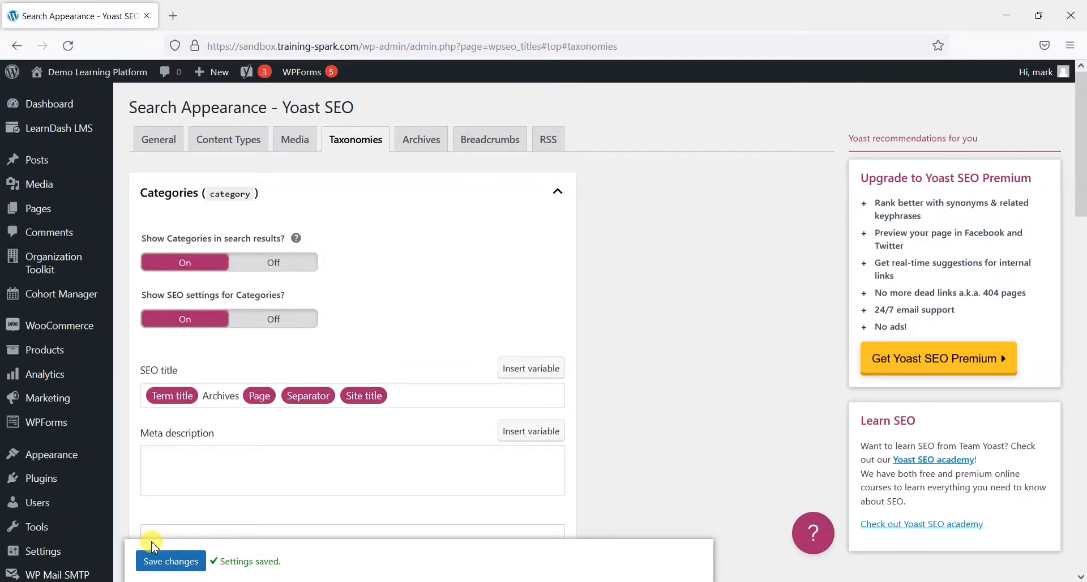
{"action": "mouse_move", "coordinate": [301, 291]}
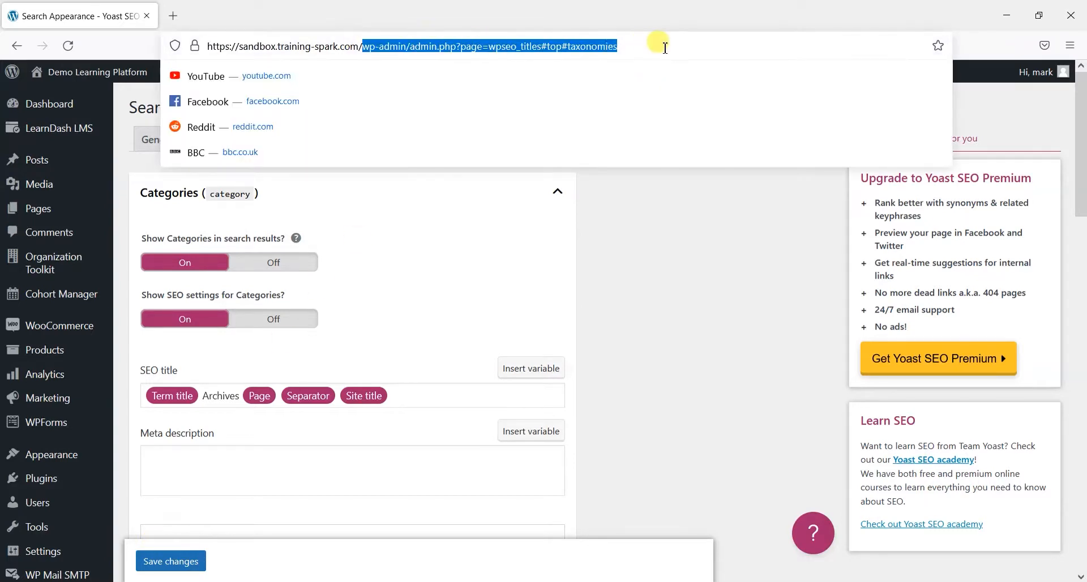
Load sitemap.xml to review the 9-sitemap index, then return to Search Appearance.
{"action": "type", "text": "https://sandbox.training-spark.com/sitemap"}
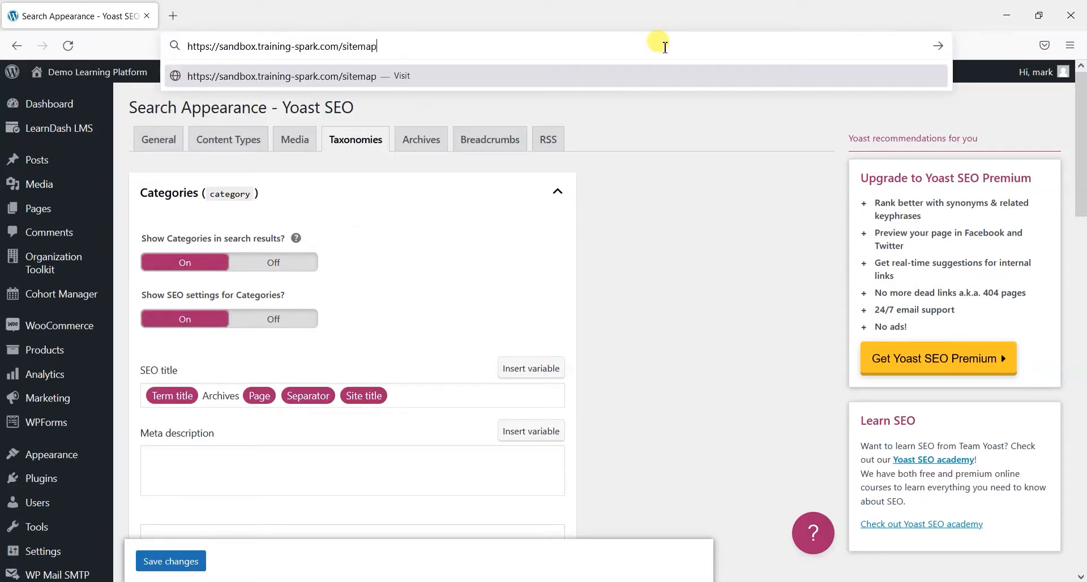
{"action": "type", "text": ".xml"}
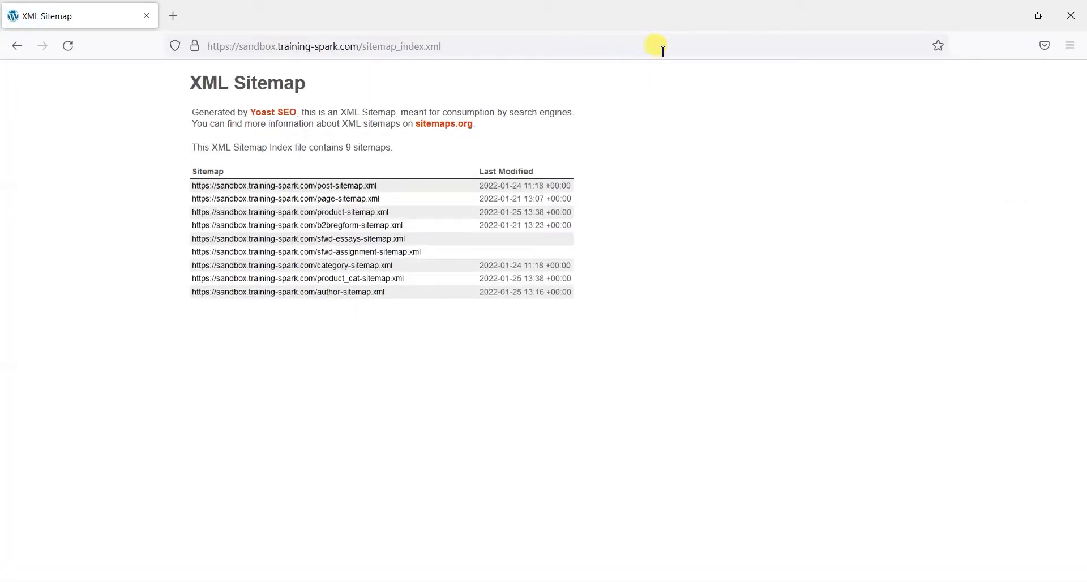
{"action": "mouse_move", "coordinate": [81, 202]}
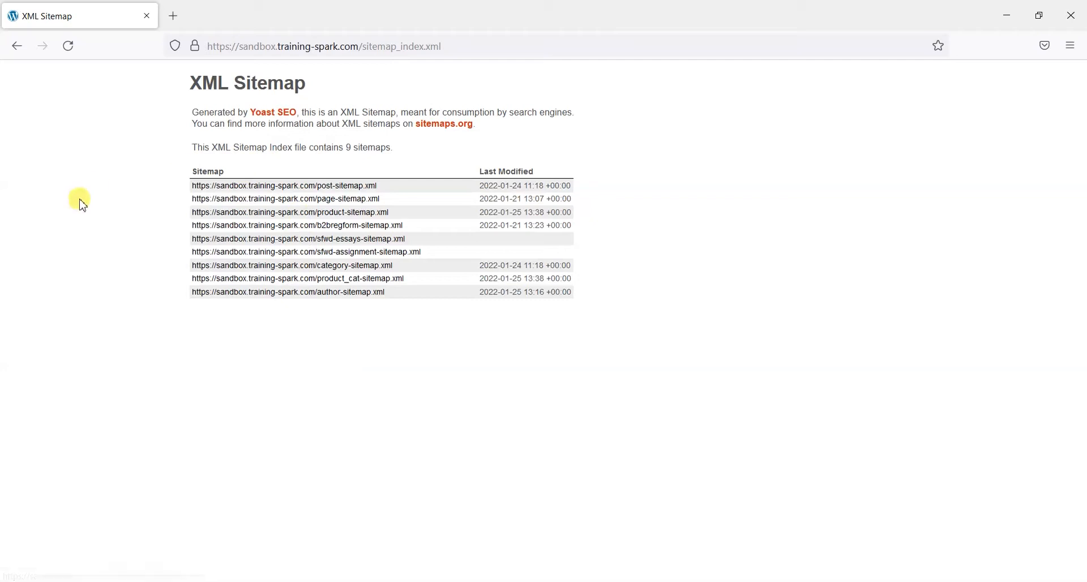
{"action": "mouse_move", "coordinate": [392, 251]}
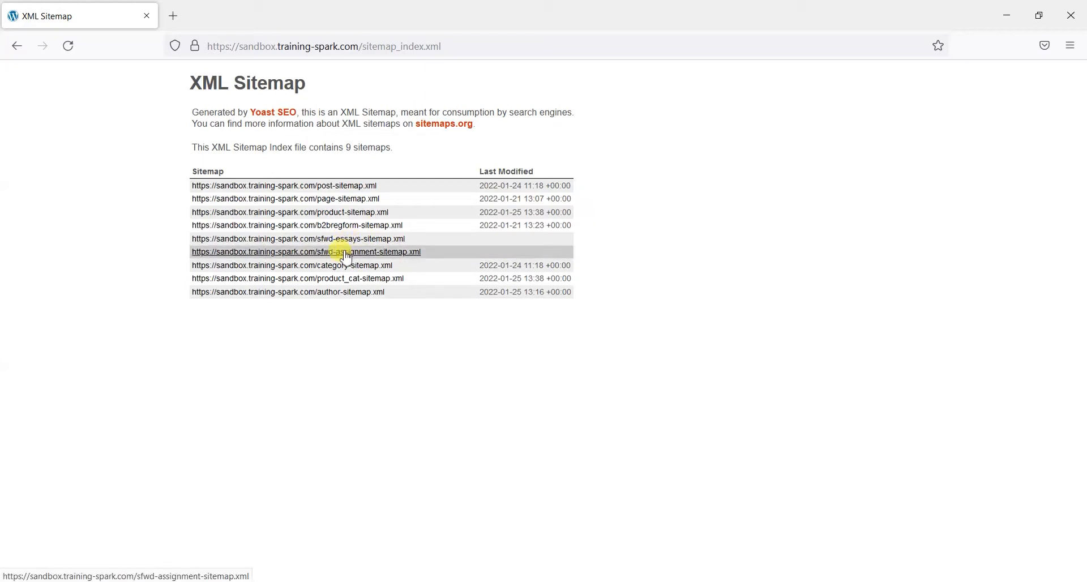
{"action": "left_click", "coordinate": [306, 251]}
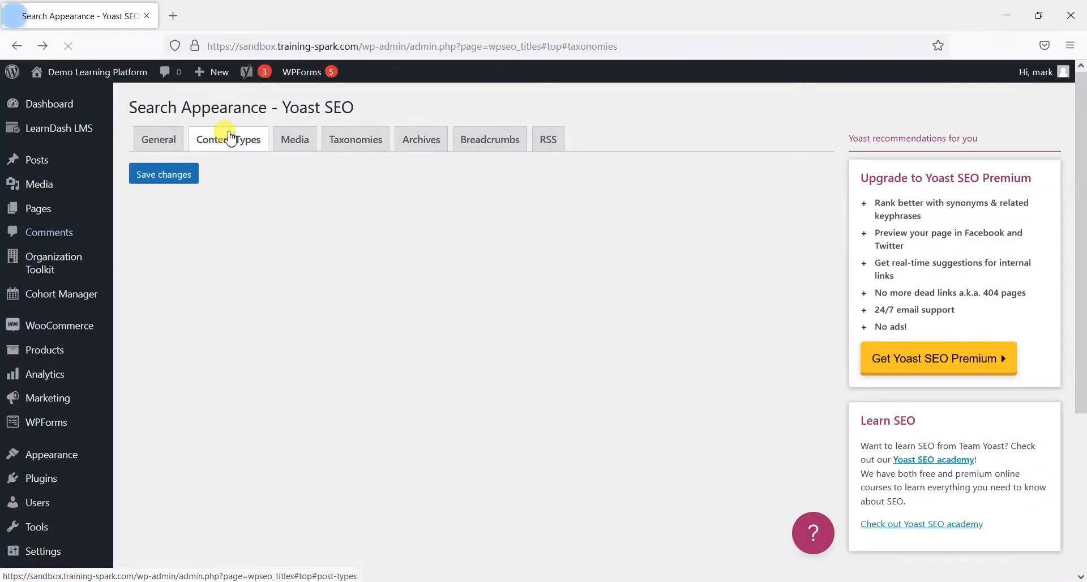
Check Submitted Essays and Assignments under Content Types, with Assignments hidden from search.
{"action": "left_click", "coordinate": [229, 139]}
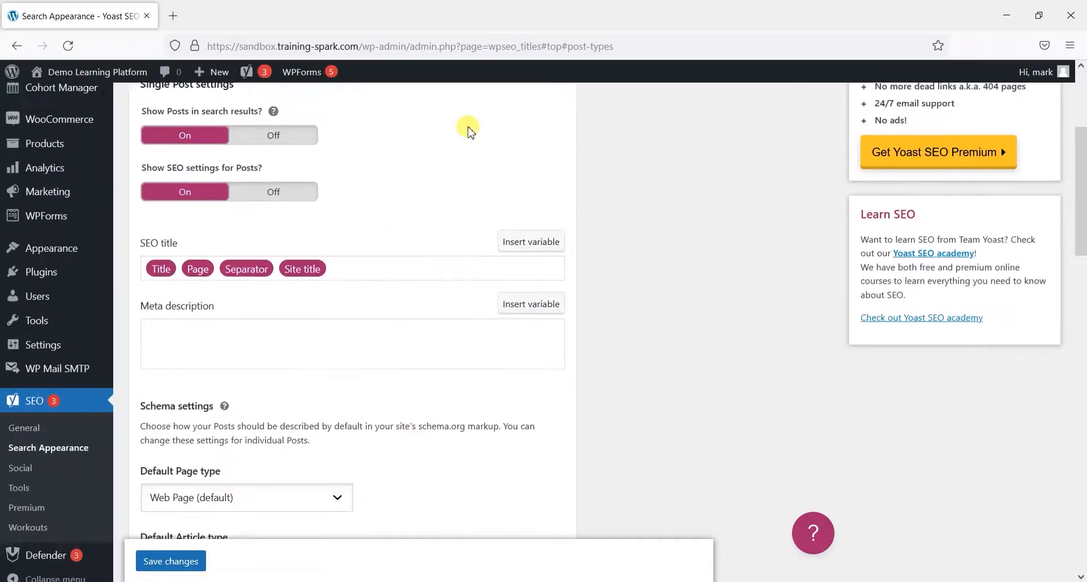
{"action": "scroll", "scroll_direction": "down", "scroll_amount": 3}
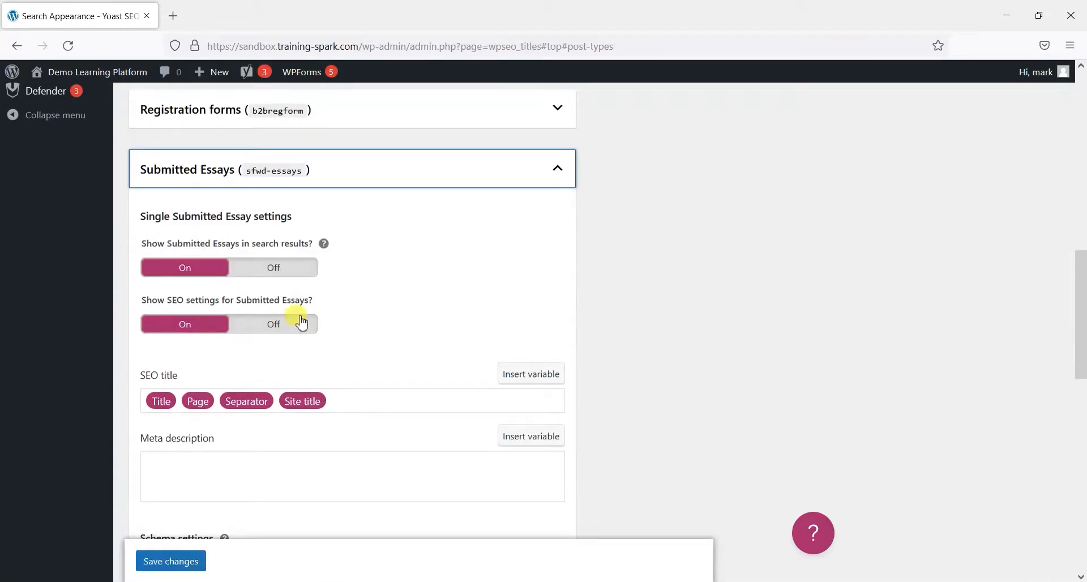
{"action": "left_click", "coordinate": [555, 169]}
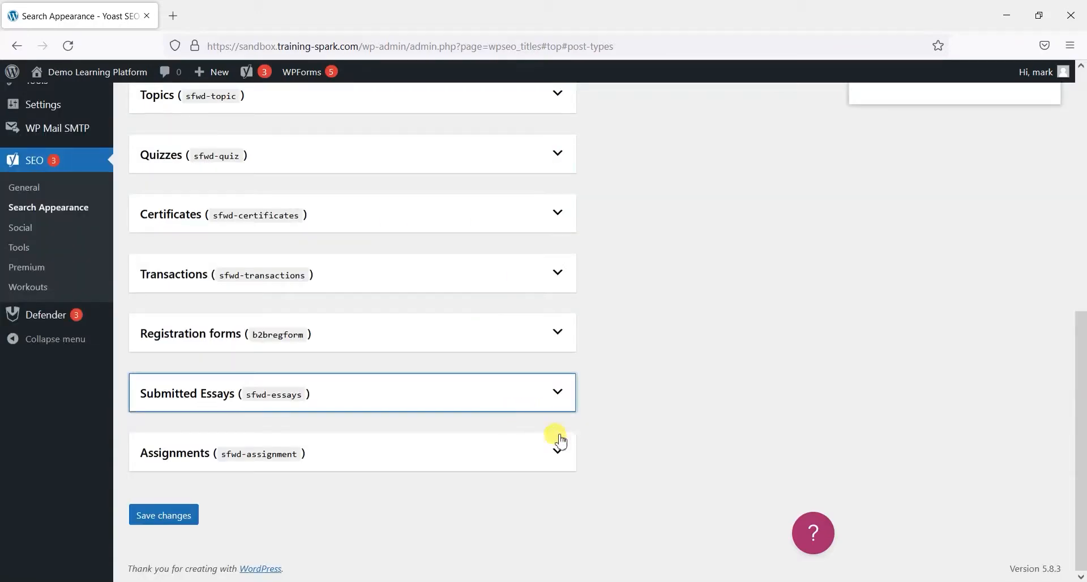
{"action": "left_click", "coordinate": [558, 453]}
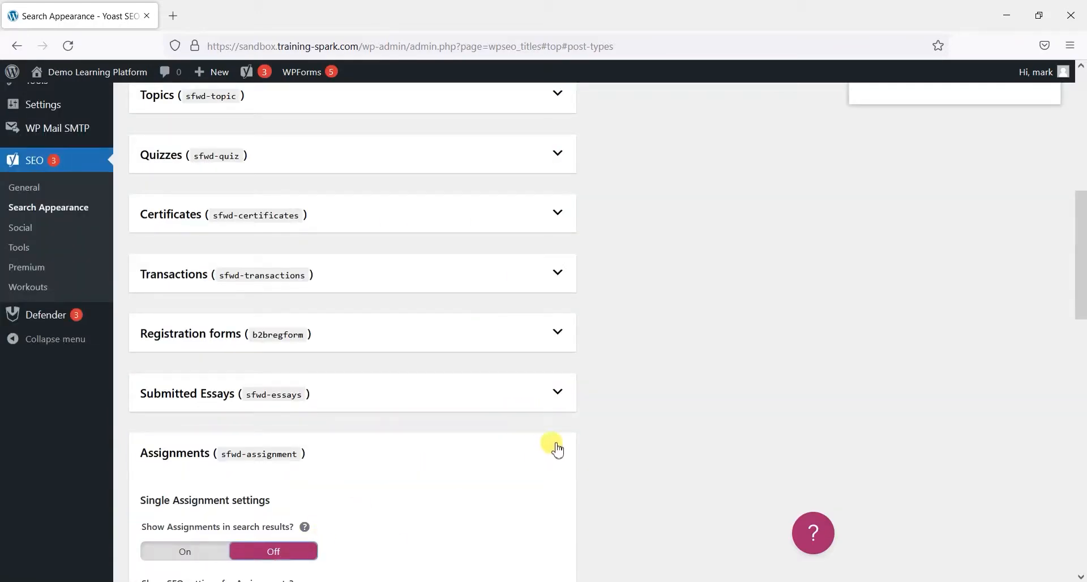
{"action": "left_click", "coordinate": [557, 450]}
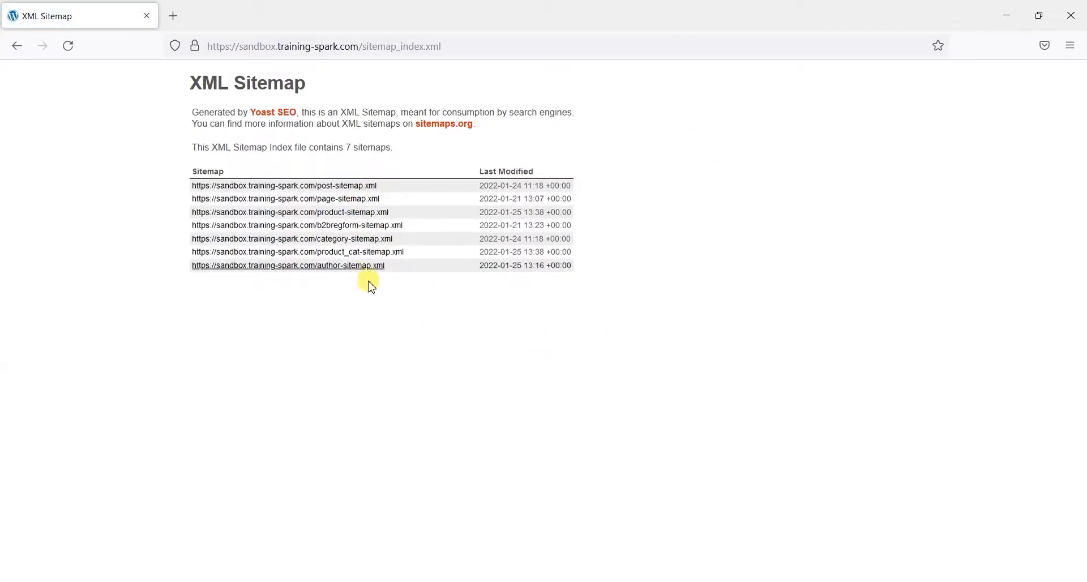
{"action": "mouse_move", "coordinate": [340, 185]}
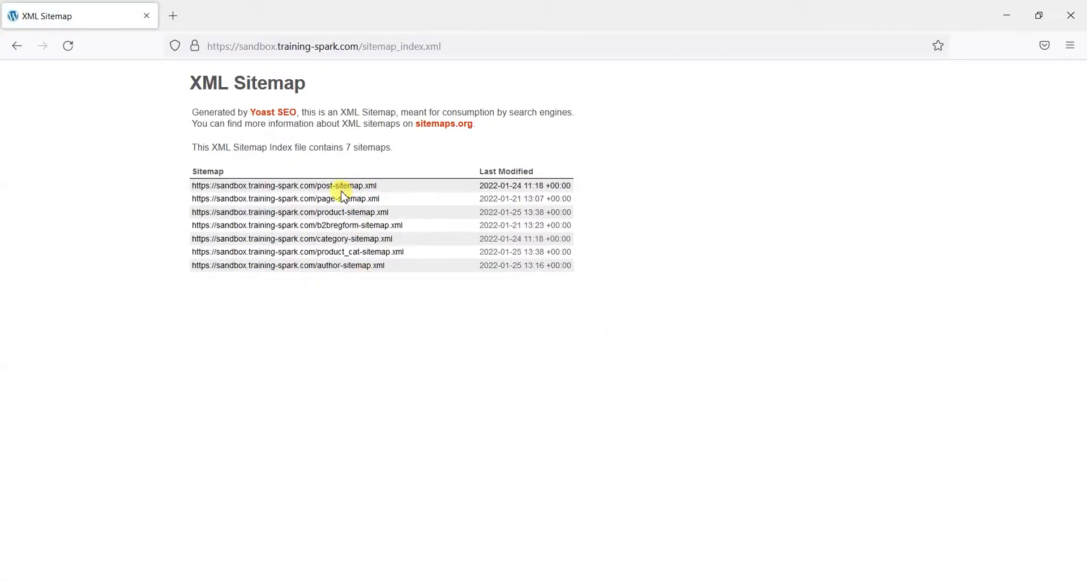
{"action": "mouse_move", "coordinate": [370, 239]}
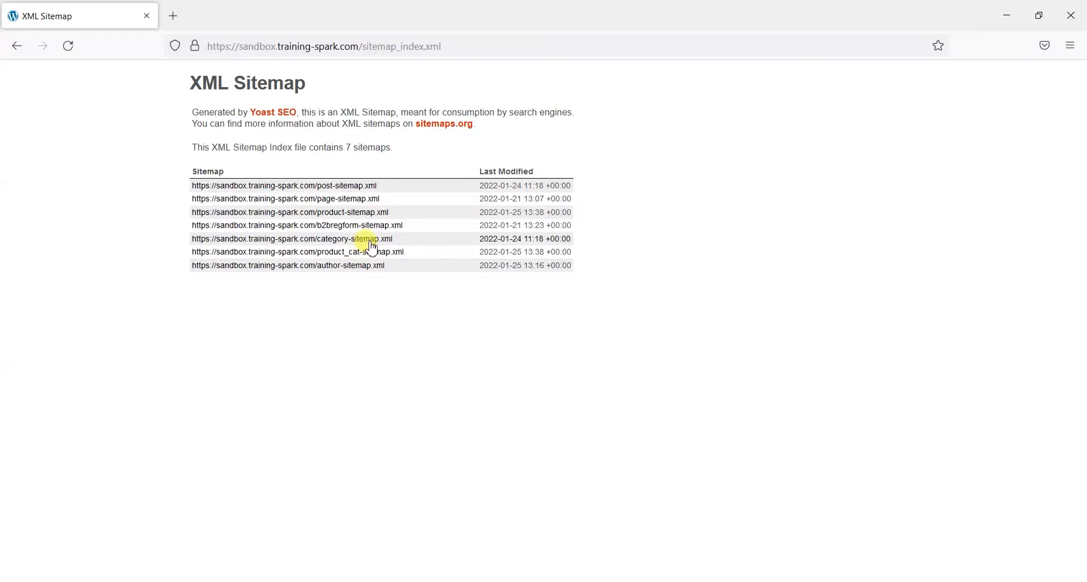
{"action": "mouse_move", "coordinate": [279, 173]}
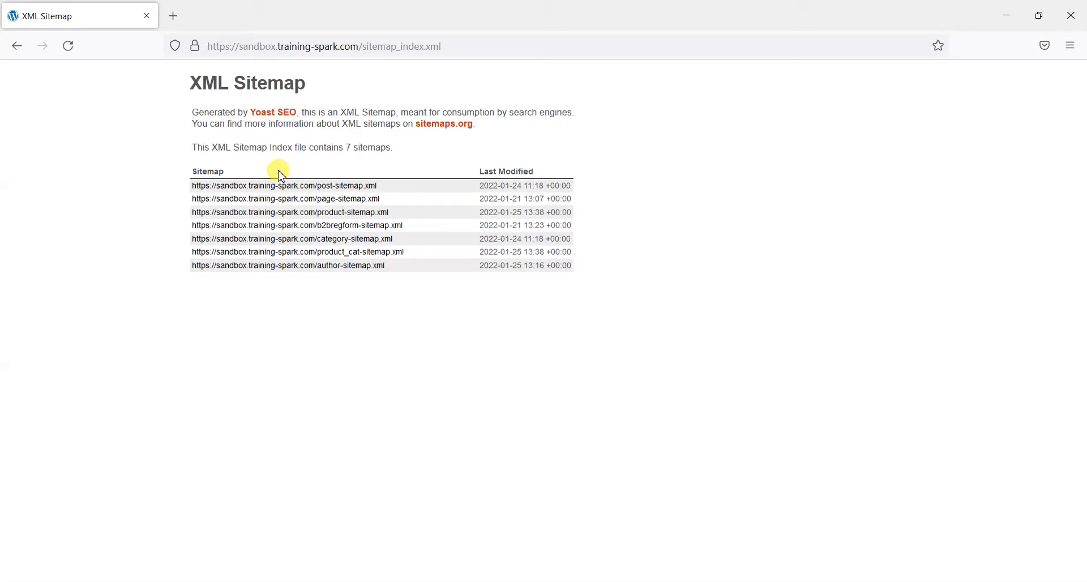
{"action": "mouse_move", "coordinate": [252, 143]}
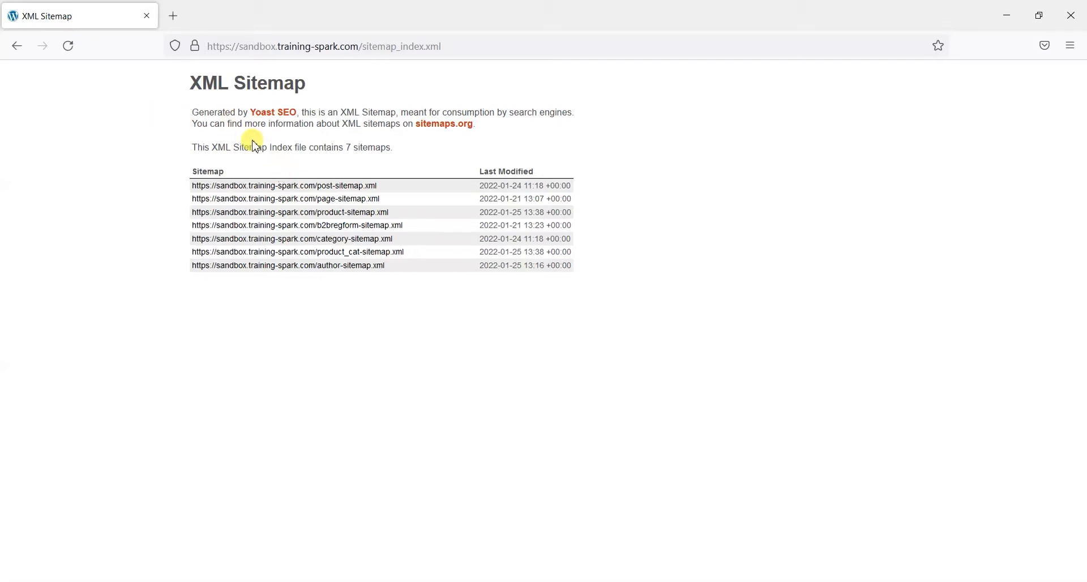